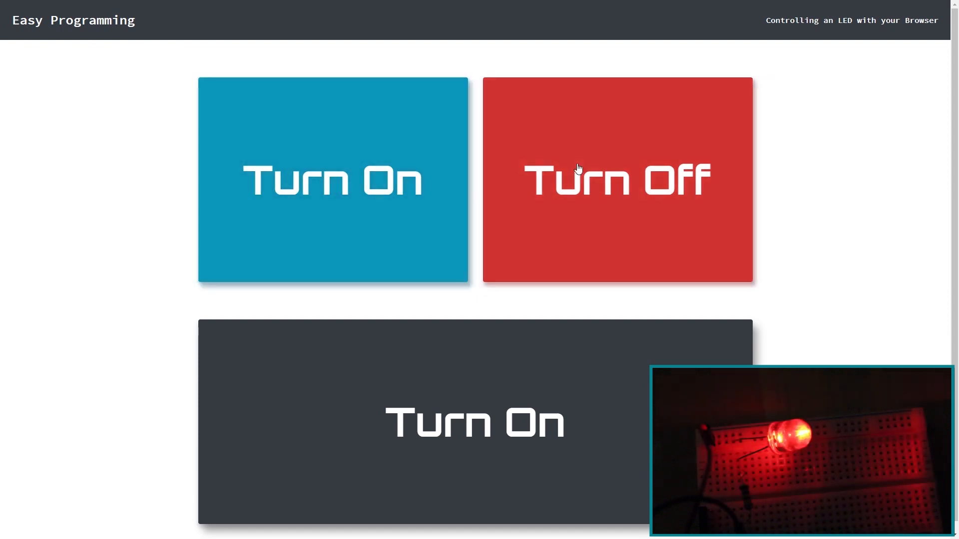
- Switch the Raspberry Pi LED off with the Turn Off button
{"action": "left_click", "coordinate": [616, 179]}
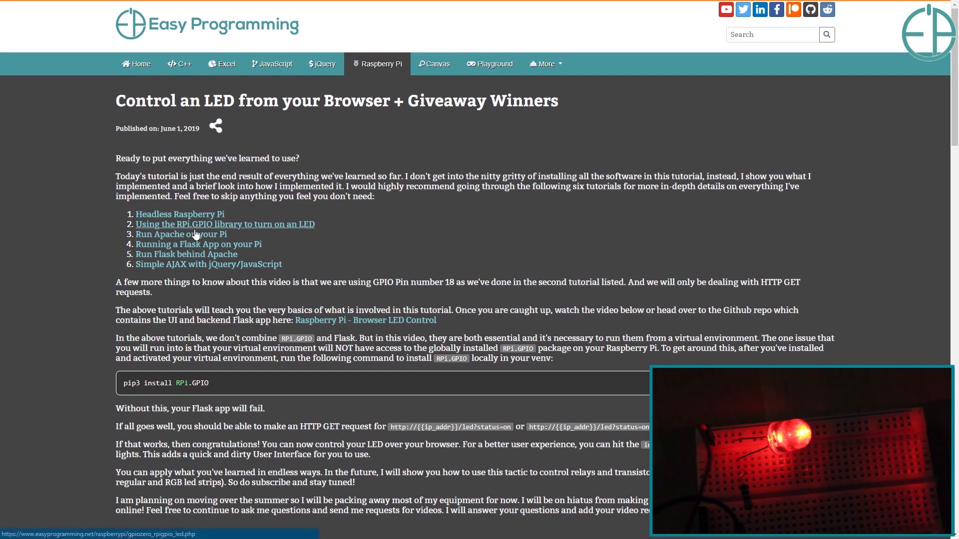
{"action": "mouse_move", "coordinate": [227, 268]}
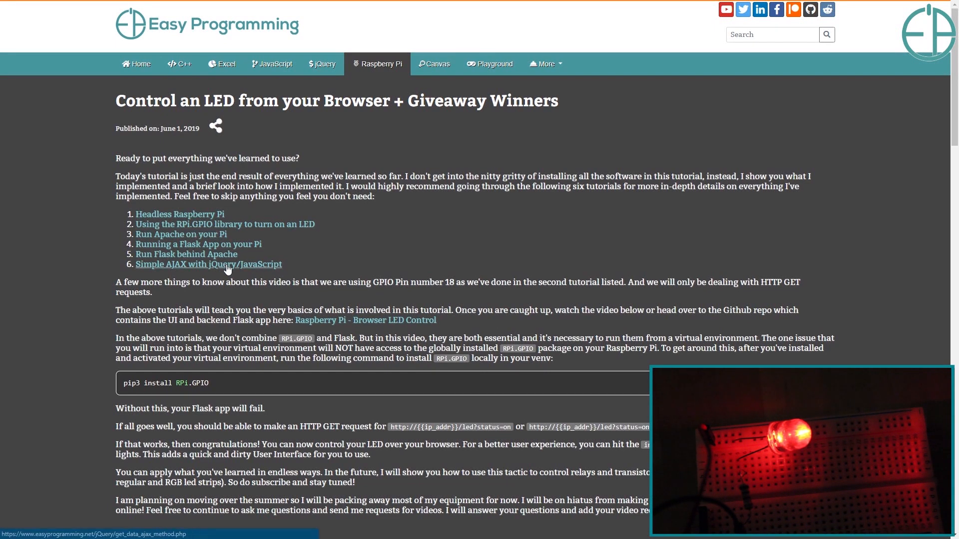
- Open the Raspberry Pi - Browser LED Control repository and skim its README
{"action": "left_click", "coordinate": [366, 320]}
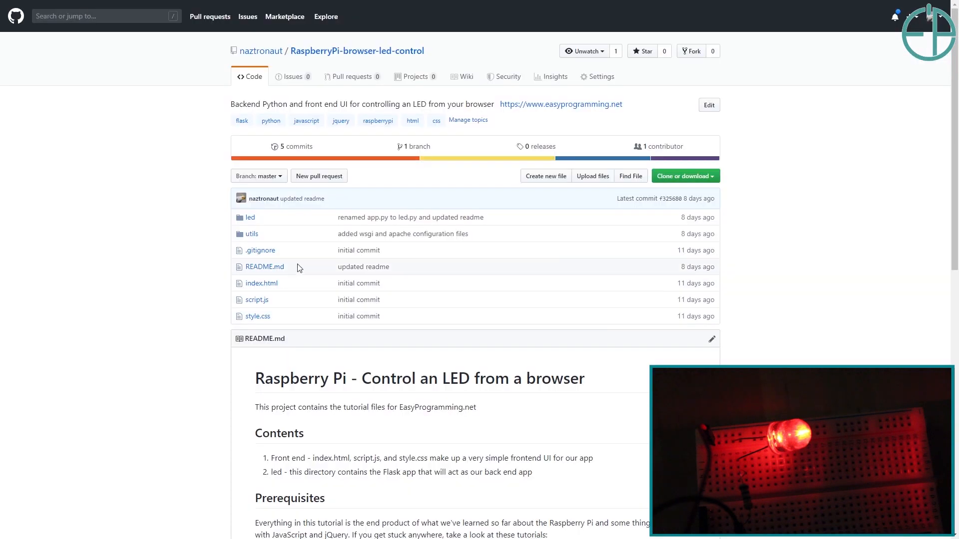
{"action": "scroll", "scroll_direction": "down", "scroll_amount": 3}
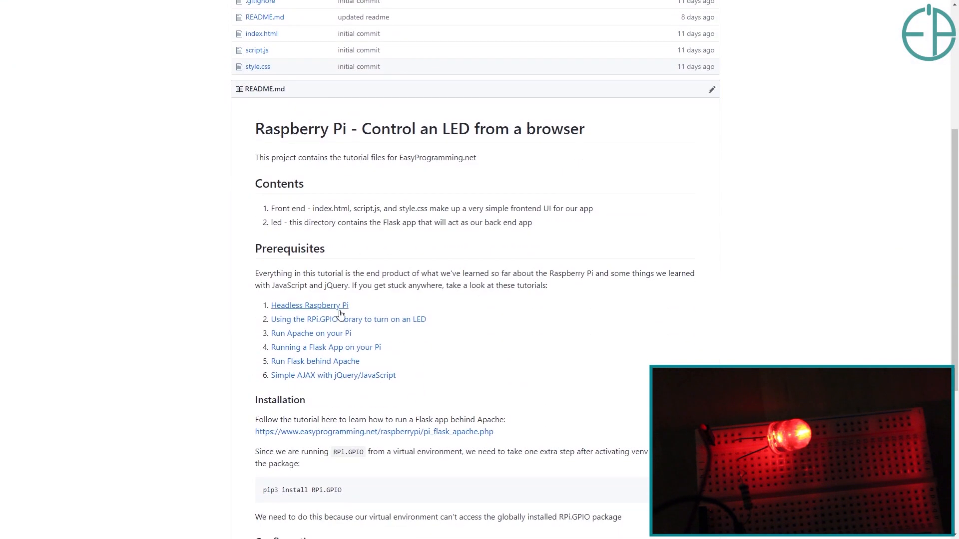
{"action": "scroll", "scroll_direction": "up", "scroll_amount": 3}
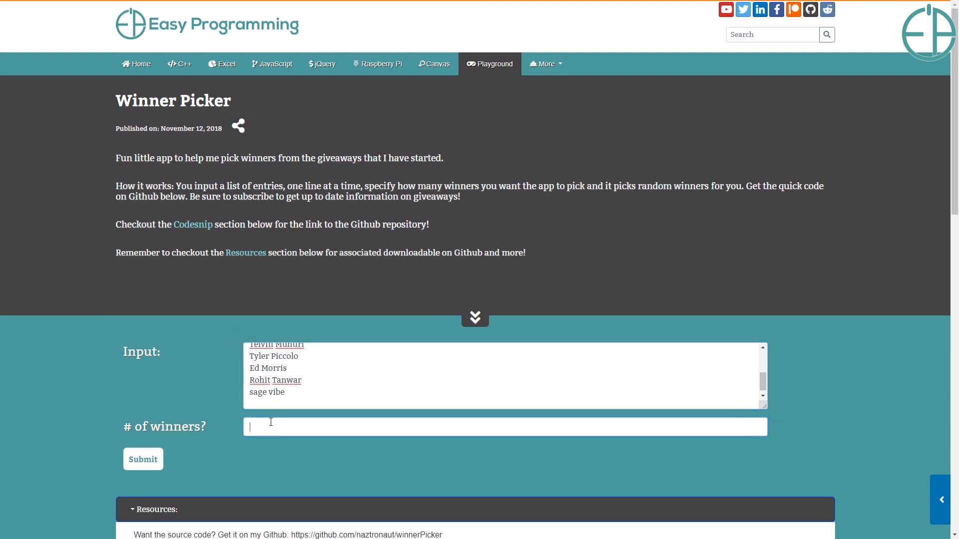
- Draw 2 random winners from the giveaway entries and select the first winner's name
{"action": "type", "text": "2"}
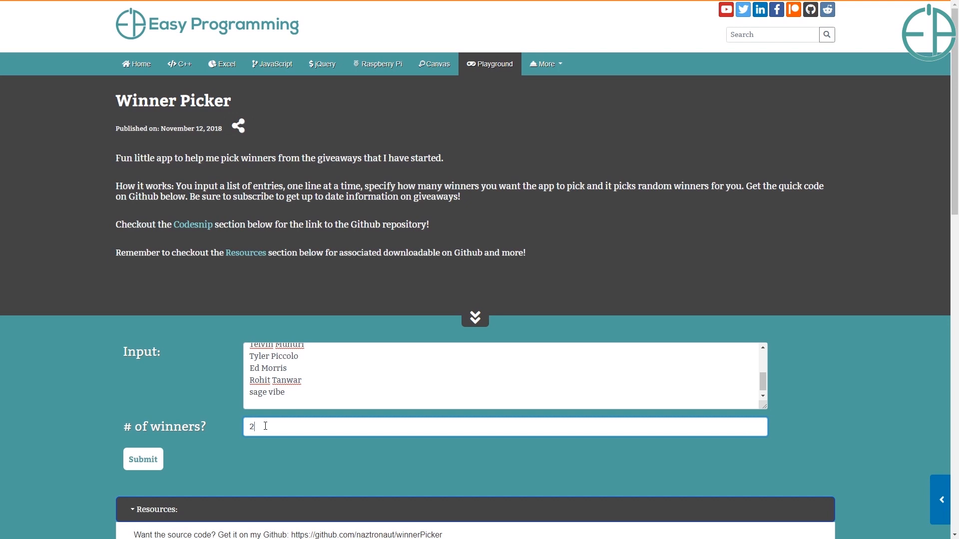
{"action": "left_click", "coordinate": [143, 460]}
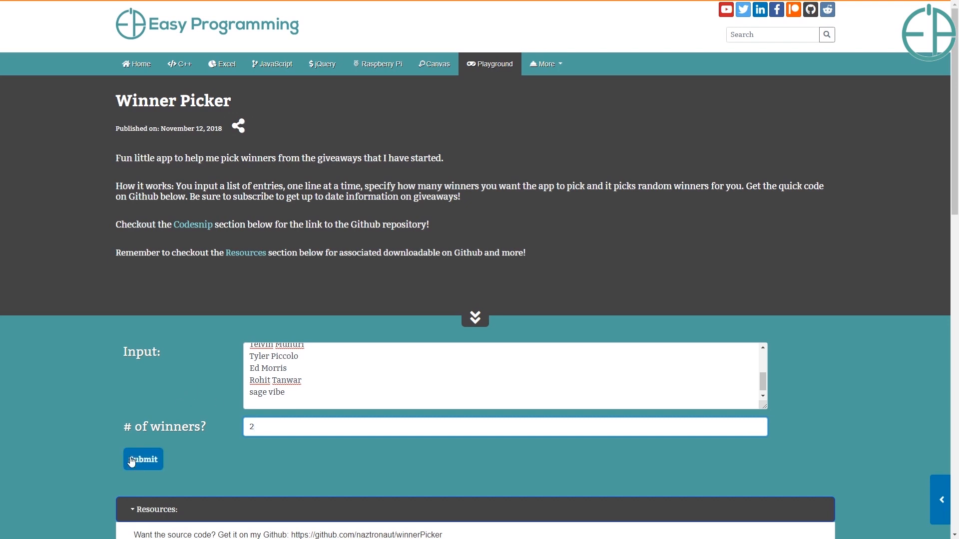
{"action": "left_click", "coordinate": [143, 460]}
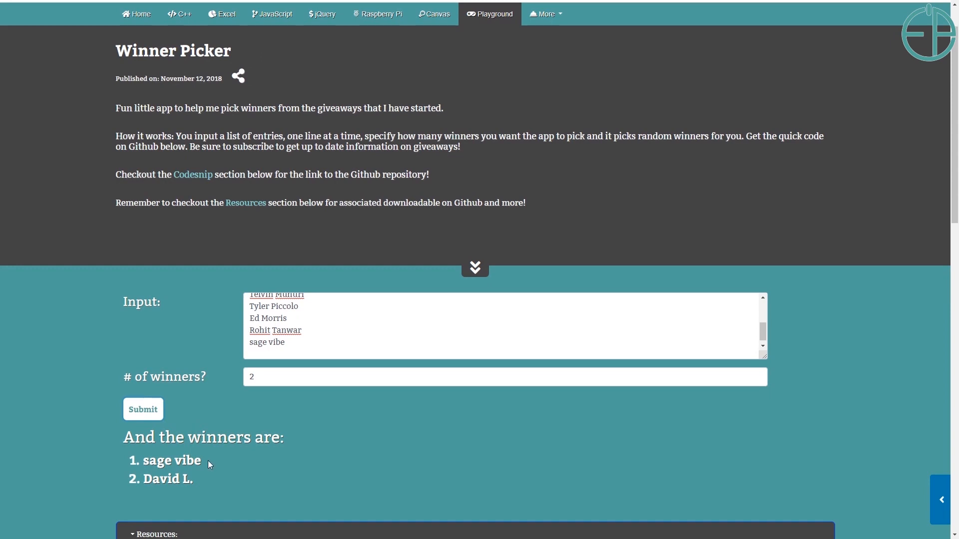
{"action": "double_click", "coordinate": [172, 459]}
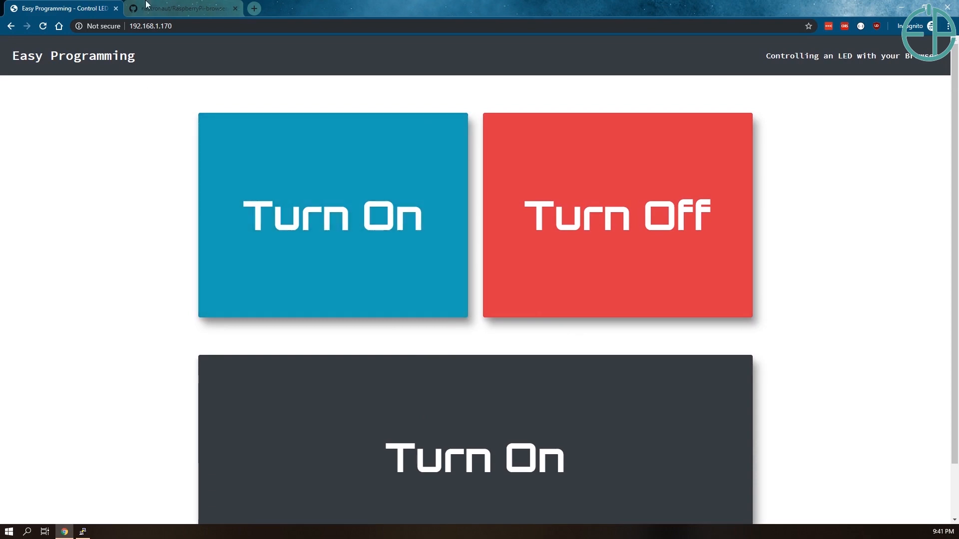
- Return to the RaspberryPi-browser-led-control repo and read its Contents and Prerequisites sections
{"action": "left_click", "coordinate": [181, 8]}
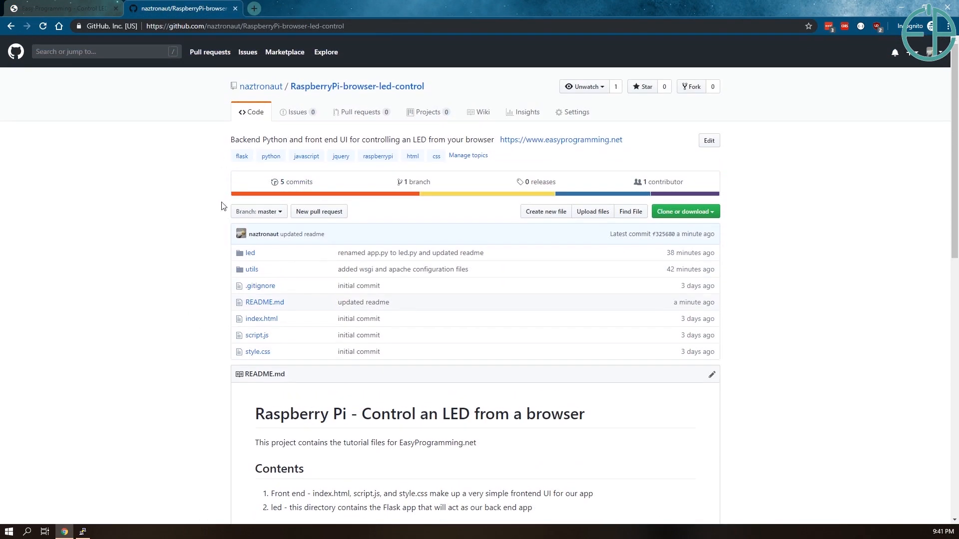
{"action": "mouse_move", "coordinate": [498, 176]}
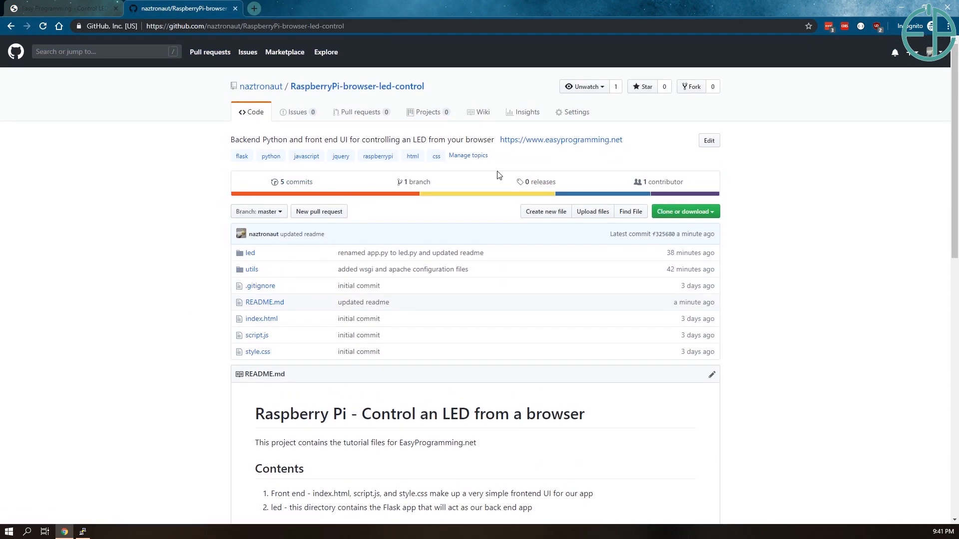
{"action": "scroll", "scroll_direction": "down", "scroll_amount": 3}
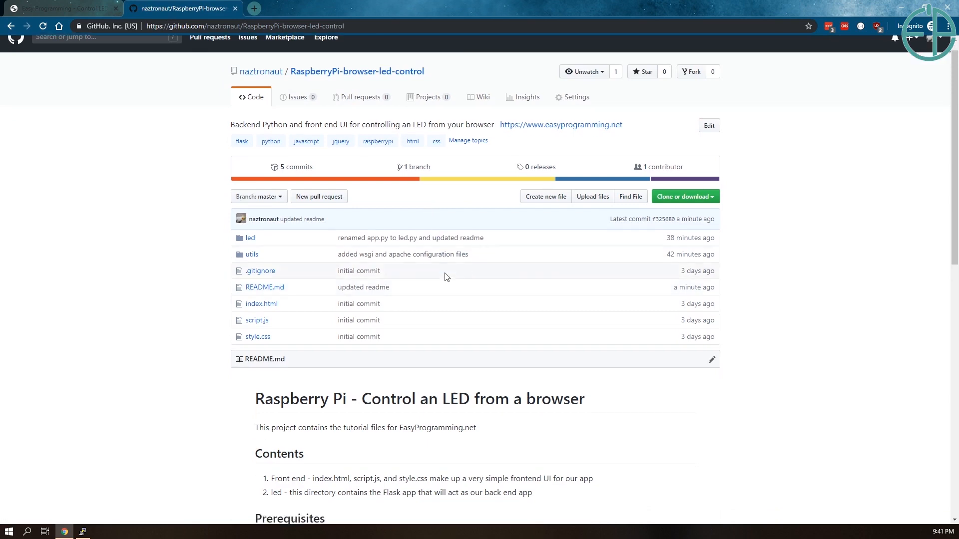
{"action": "scroll", "scroll_direction": "down", "scroll_amount": 3}
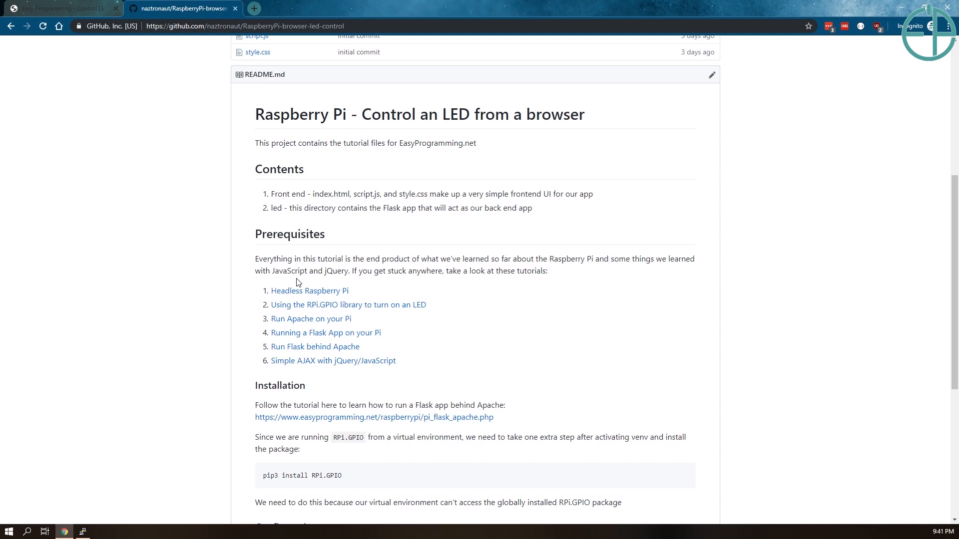
{"action": "mouse_move", "coordinate": [320, 252]}
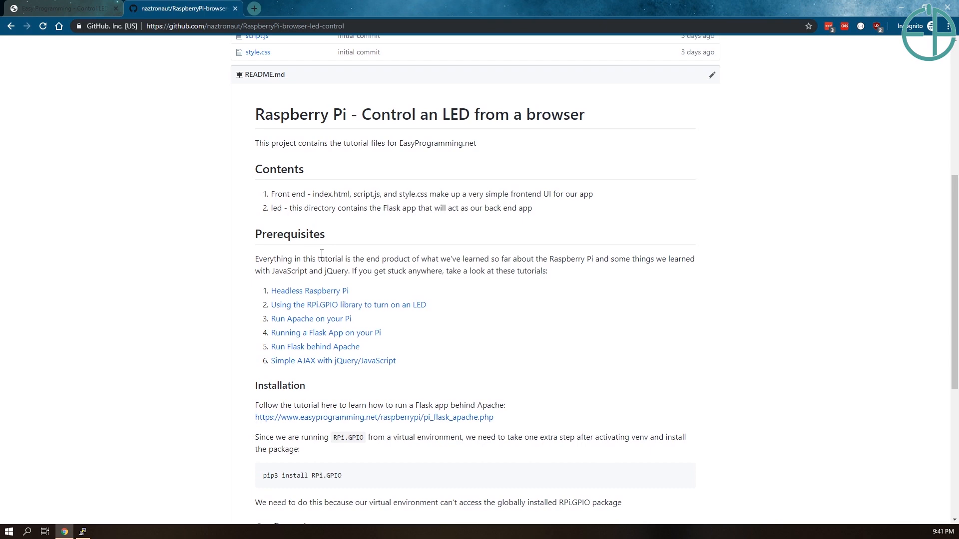
{"action": "scroll", "scroll_direction": "up", "scroll_amount": 3}
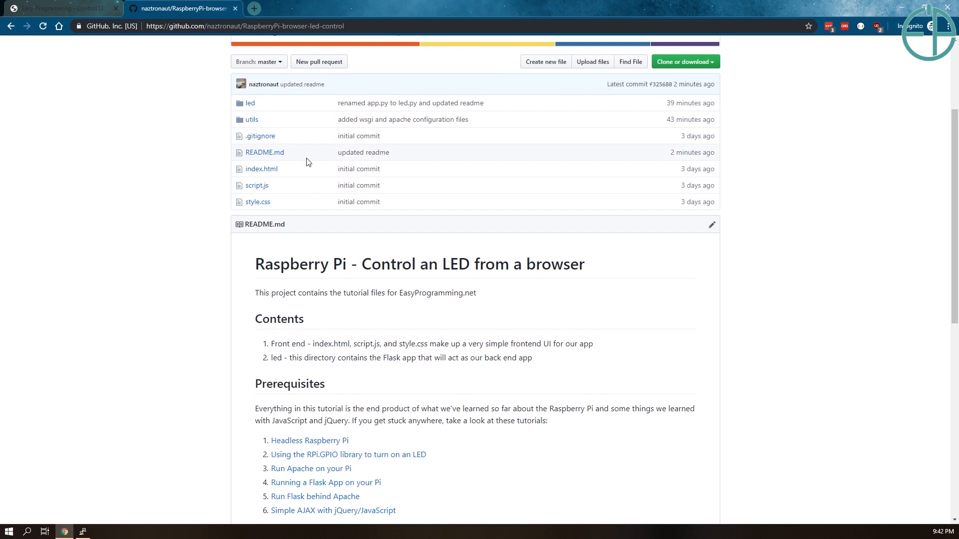
{"action": "mouse_move", "coordinate": [310, 167]}
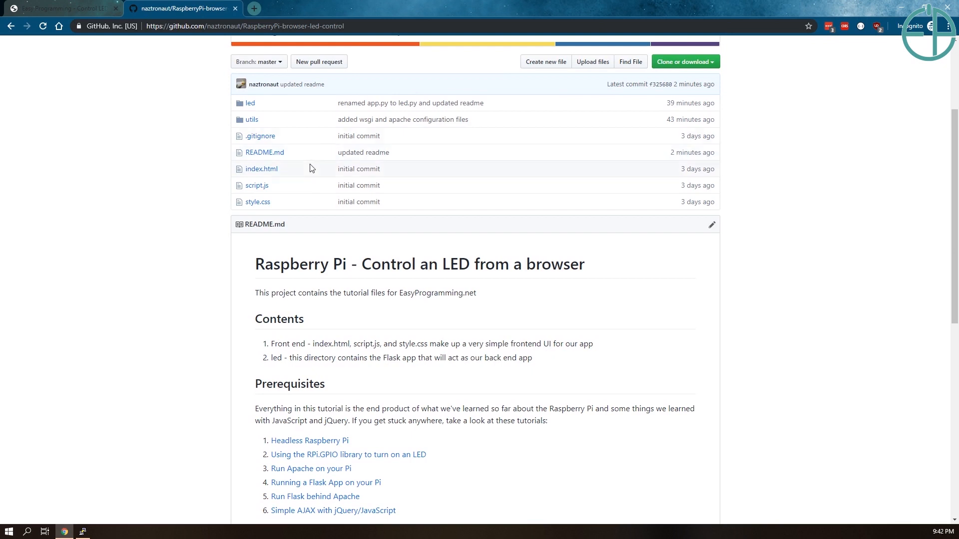
{"action": "scroll", "scroll_direction": "down", "scroll_amount": 3}
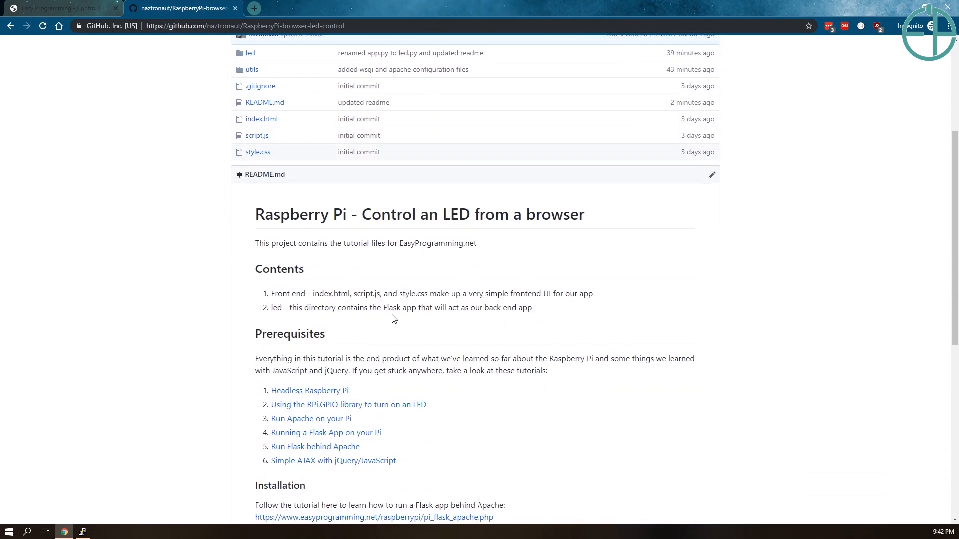
{"action": "mouse_move", "coordinate": [280, 304]}
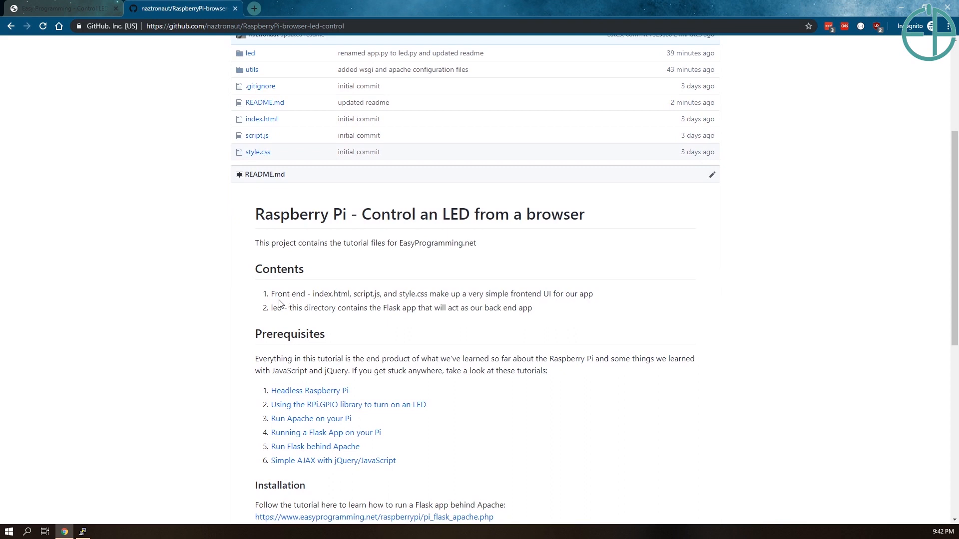
{"action": "mouse_move", "coordinate": [360, 290]}
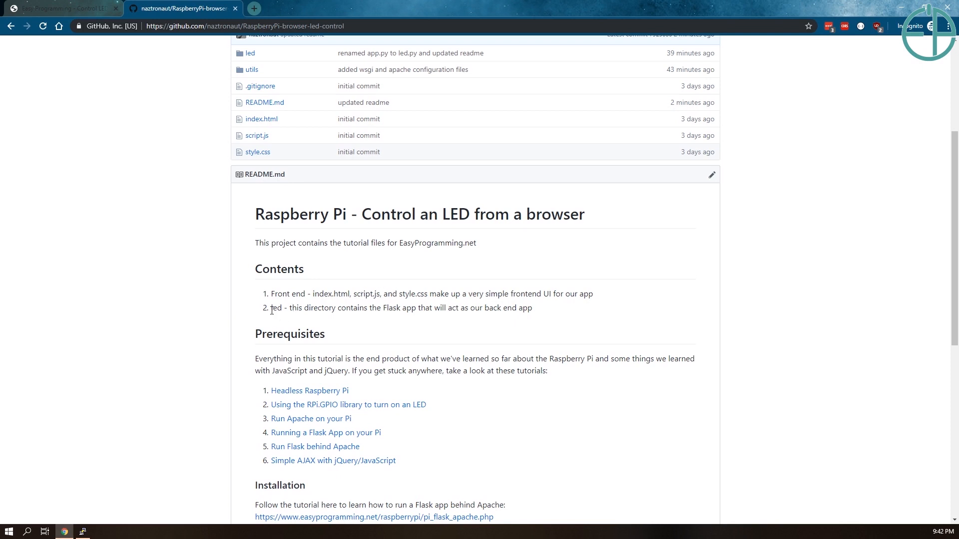
{"action": "double_click", "coordinate": [276, 307]}
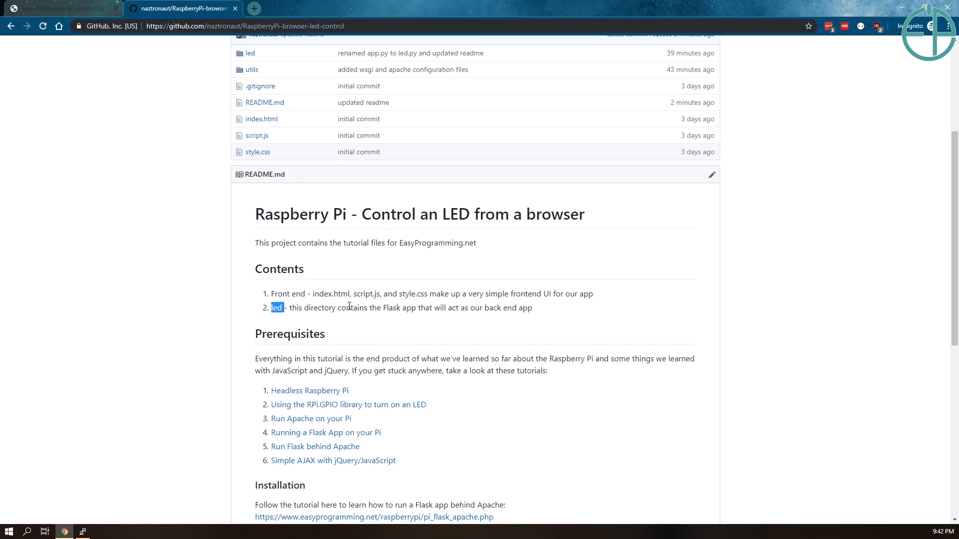
{"action": "scroll", "scroll_direction": "down", "scroll_amount": 3}
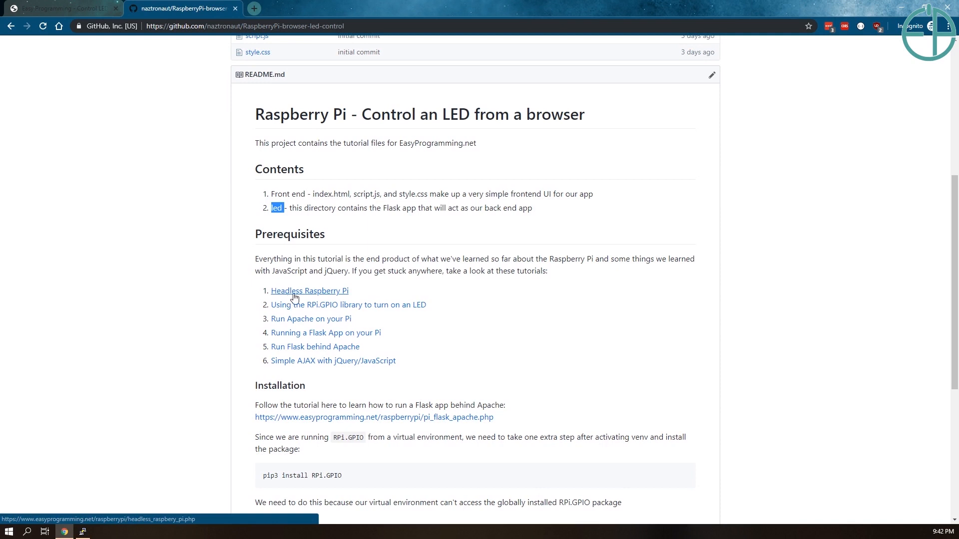
{"action": "mouse_move", "coordinate": [309, 300]}
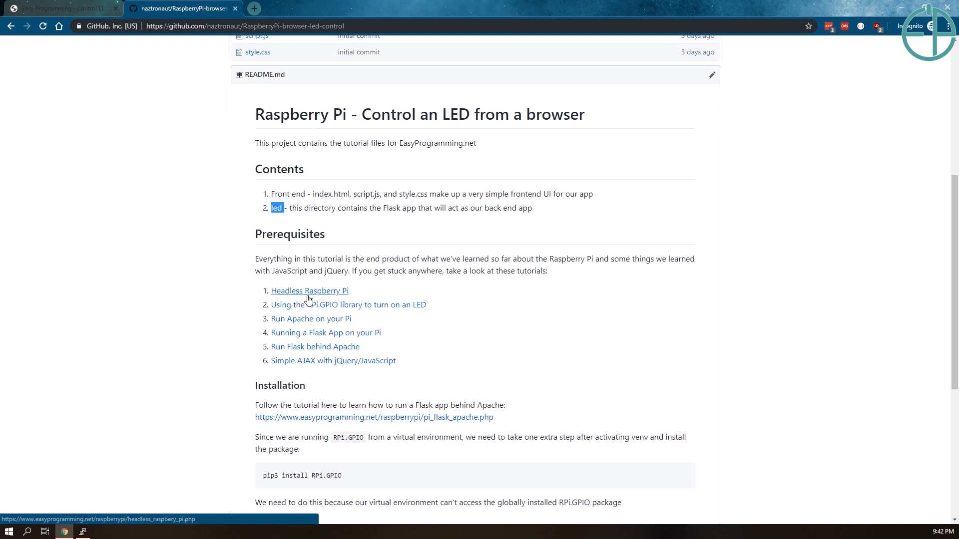
{"action": "mouse_move", "coordinate": [334, 316]}
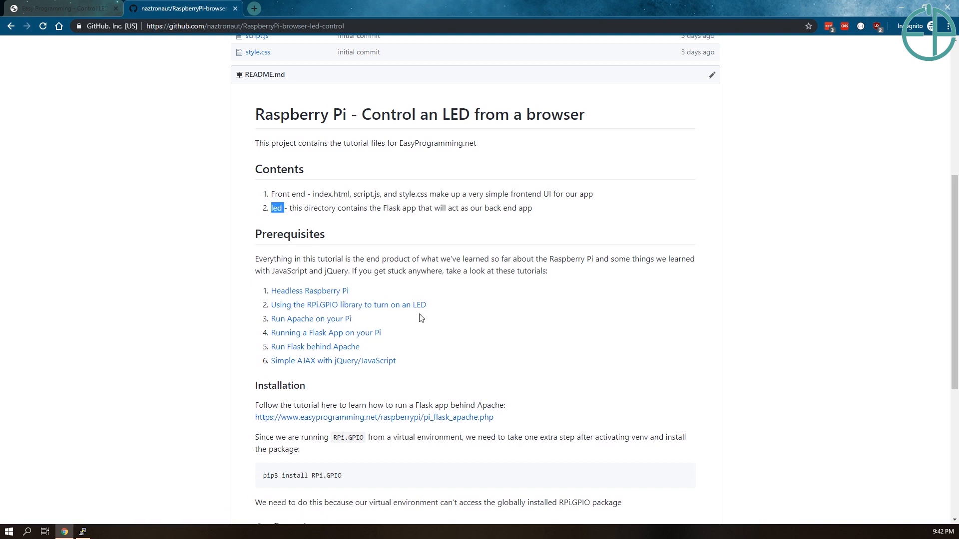
{"action": "mouse_move", "coordinate": [315, 347]}
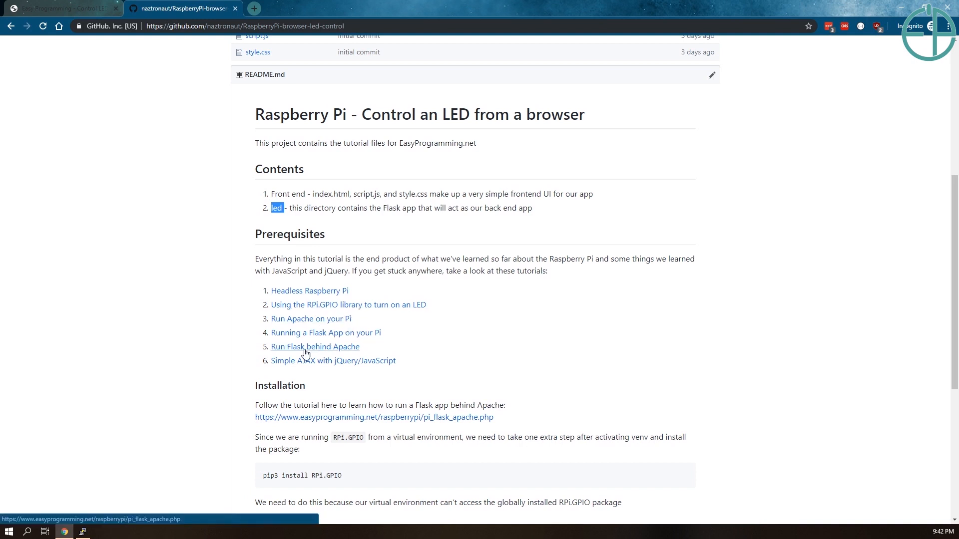
{"action": "mouse_move", "coordinate": [300, 360]}
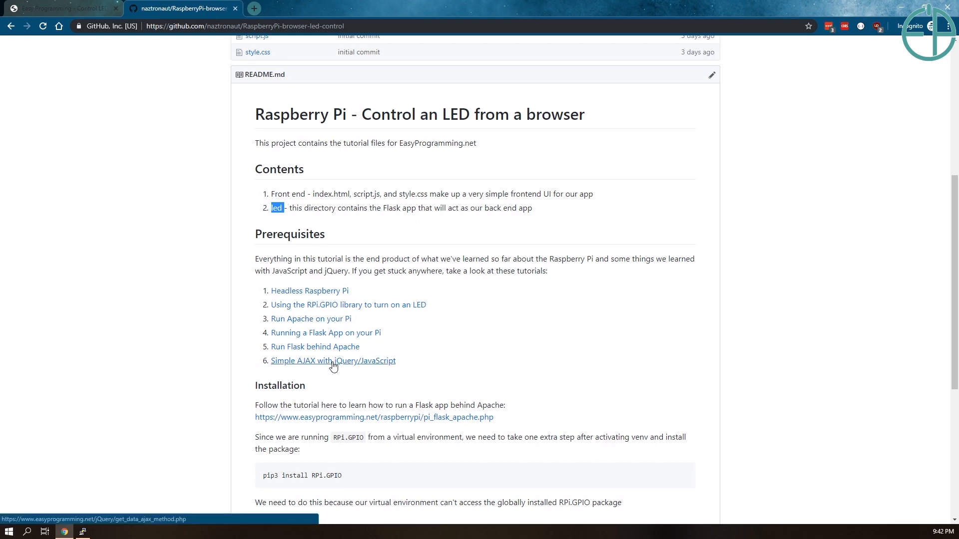
- Peek at the Simple AJAX tutorial link, then single out RPi.GPIO in the pip3 install step and reach Configurations
{"action": "left_click", "coordinate": [332, 360]}
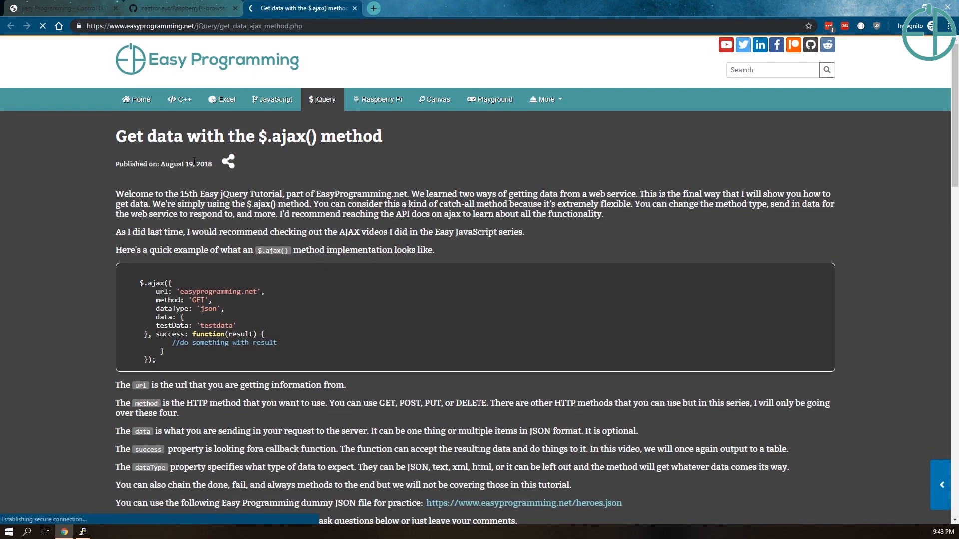
{"action": "left_click", "coordinate": [181, 8]}
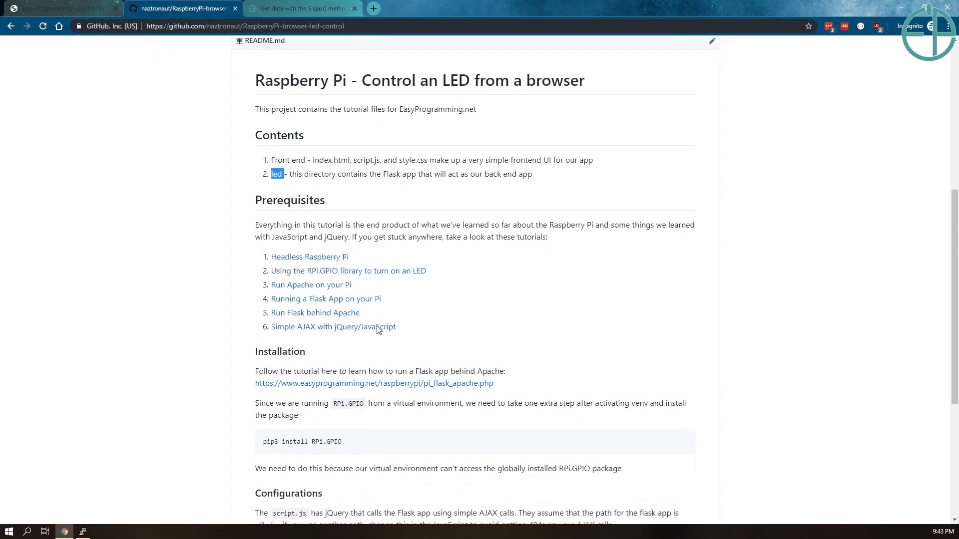
{"action": "scroll", "scroll_direction": "down", "scroll_amount": 3}
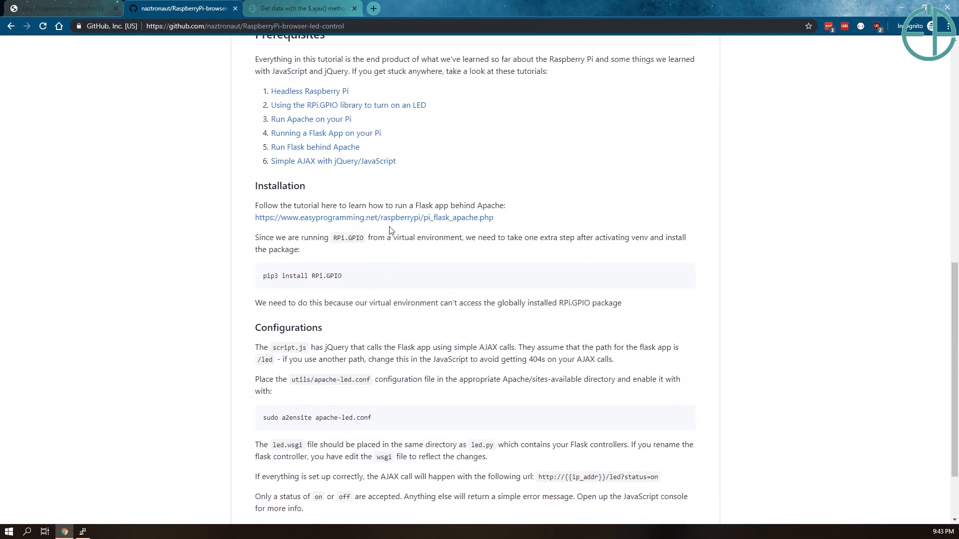
{"action": "mouse_move", "coordinate": [407, 204]}
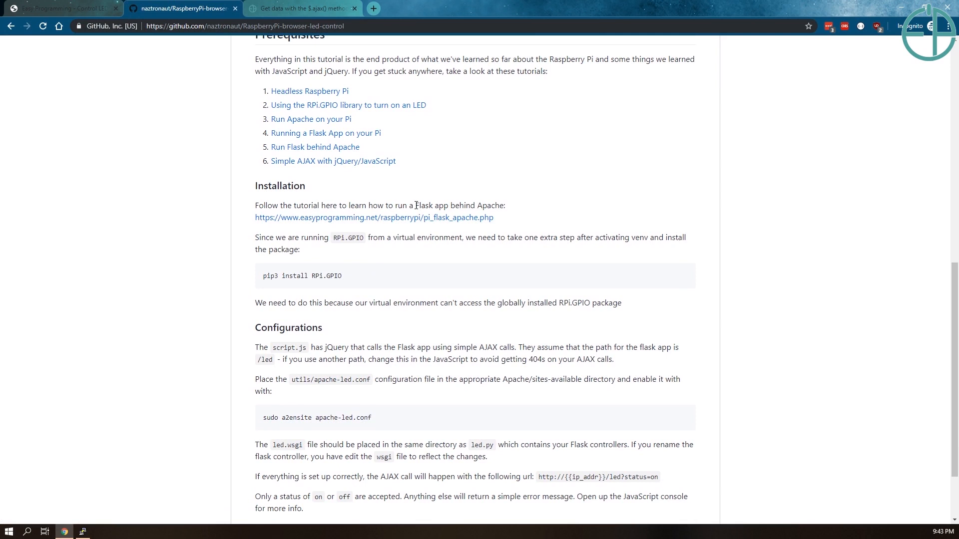
{"action": "mouse_move", "coordinate": [340, 275]}
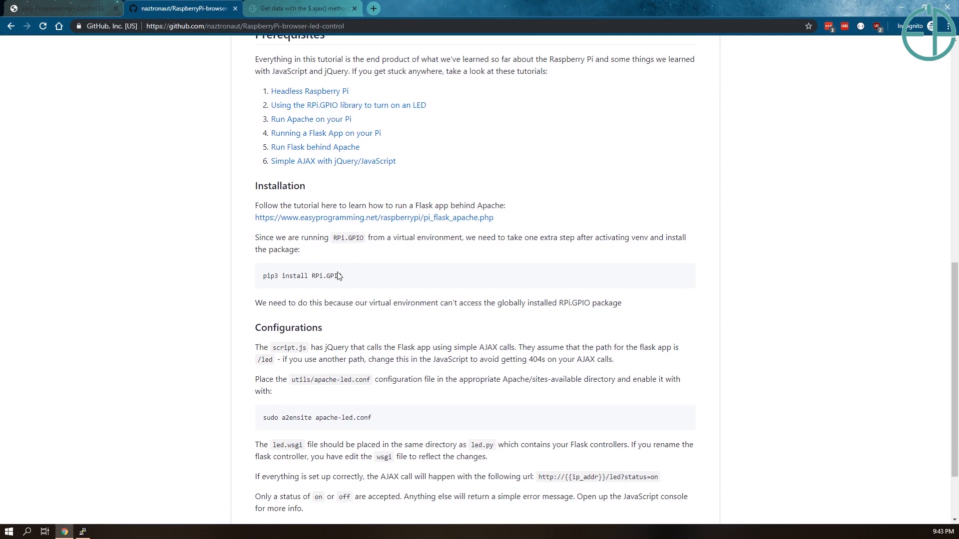
{"action": "double_click", "coordinate": [325, 276]}
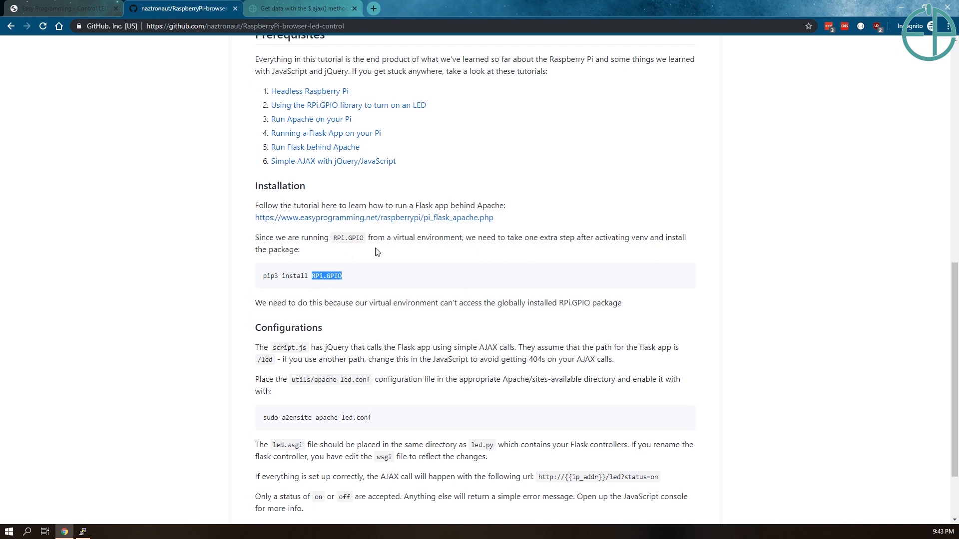
{"action": "mouse_move", "coordinate": [299, 256]}
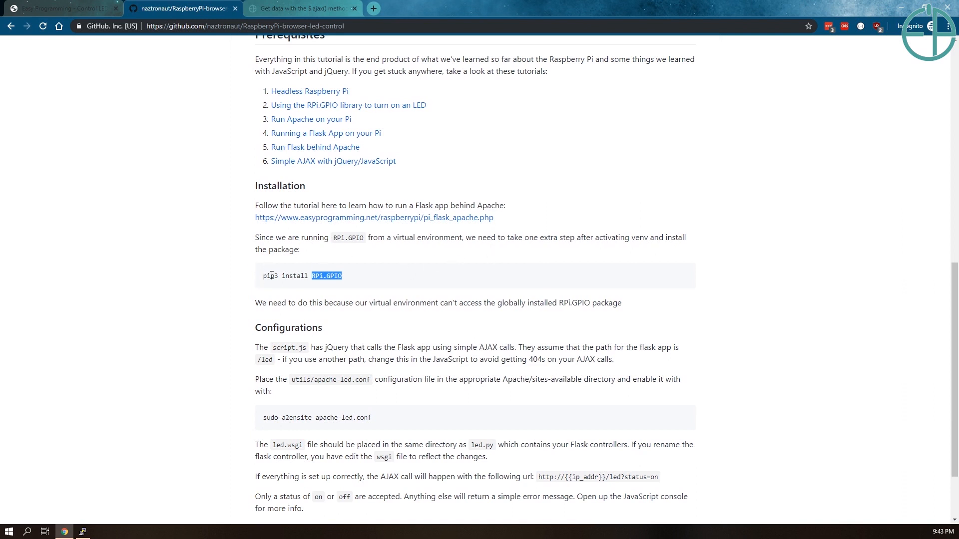
{"action": "mouse_move", "coordinate": [360, 279]}
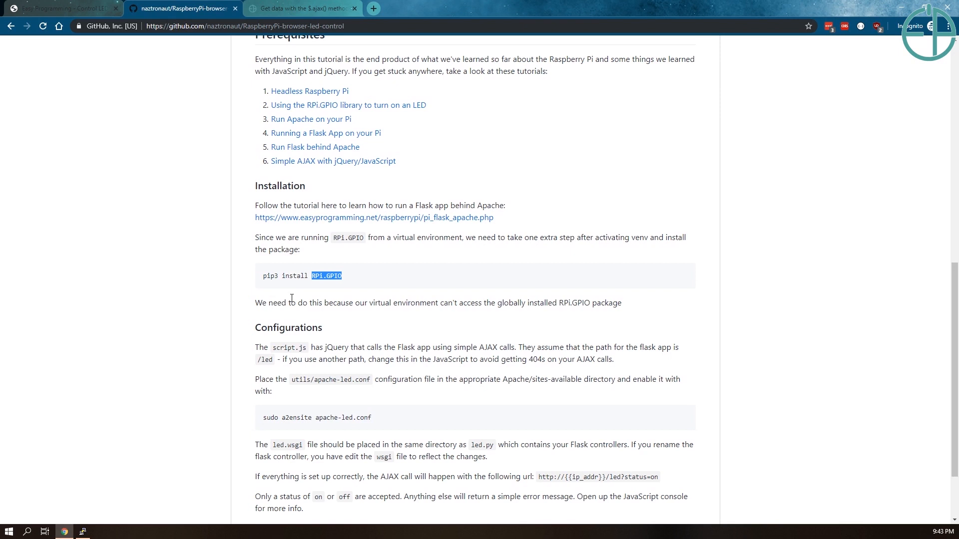
{"action": "mouse_move", "coordinate": [276, 358]}
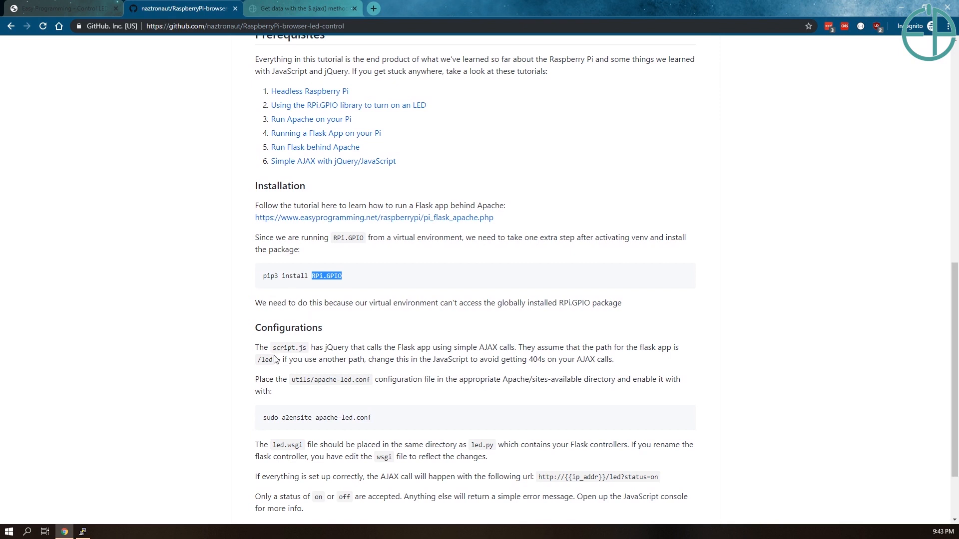
{"action": "scroll", "scroll_direction": "down", "scroll_amount": 3}
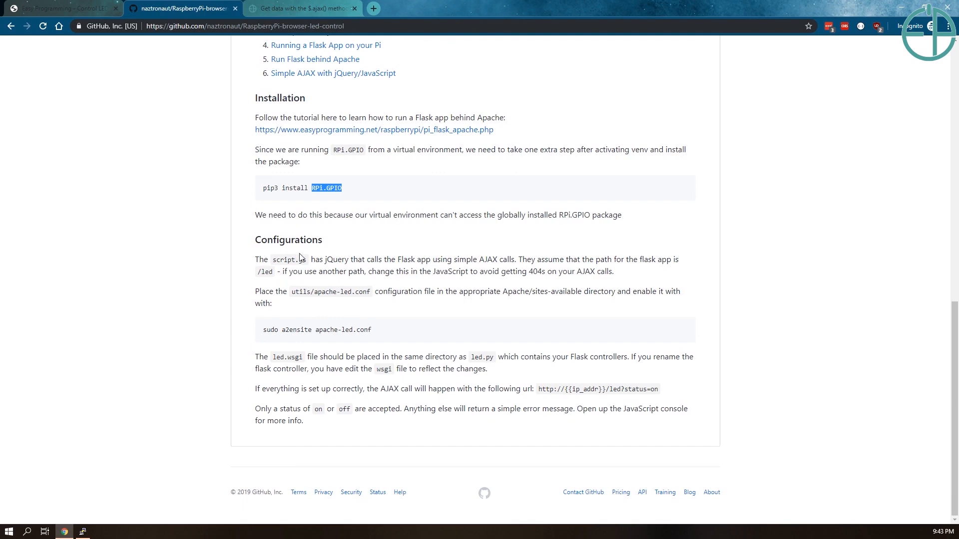
{"action": "scroll", "scroll_direction": "up", "scroll_amount": 3}
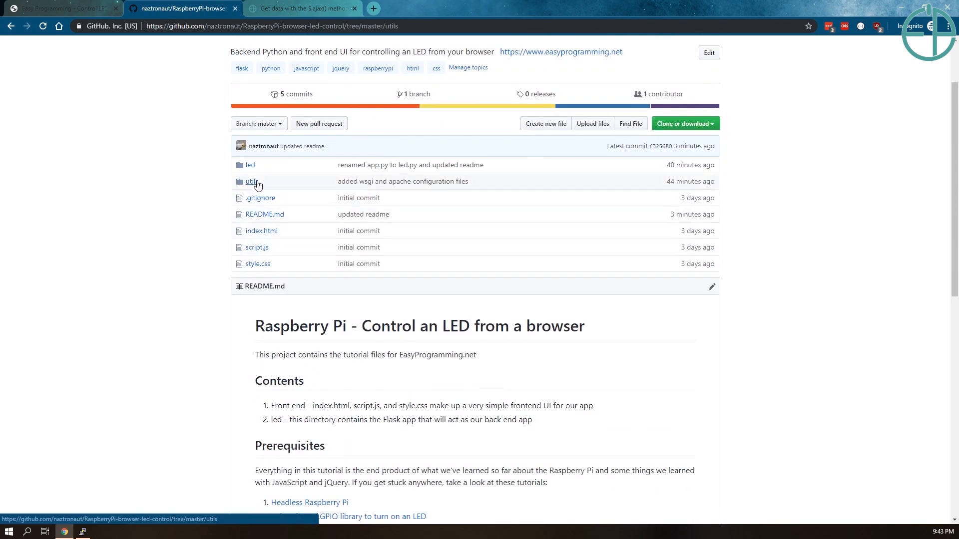
{"action": "left_click", "coordinate": [251, 180]}
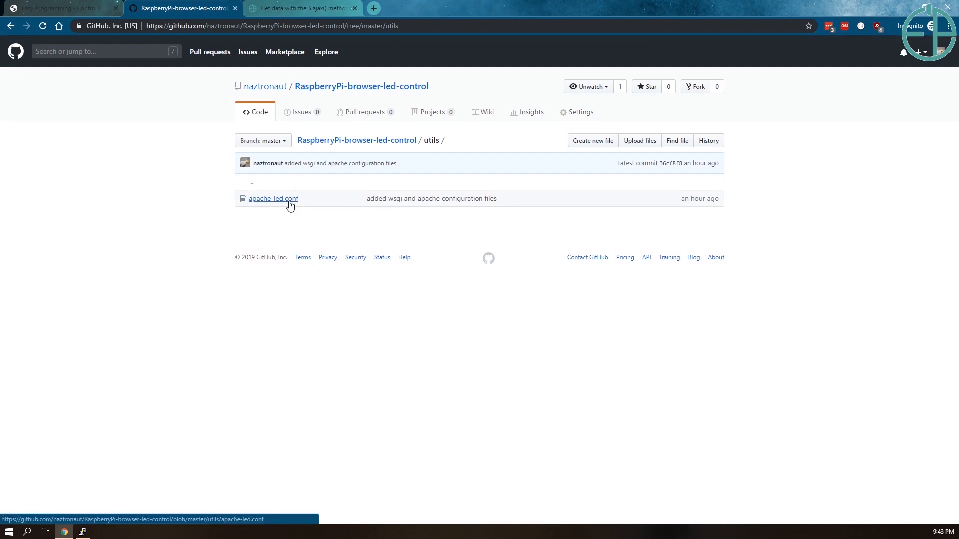
{"action": "left_click", "coordinate": [274, 197]}
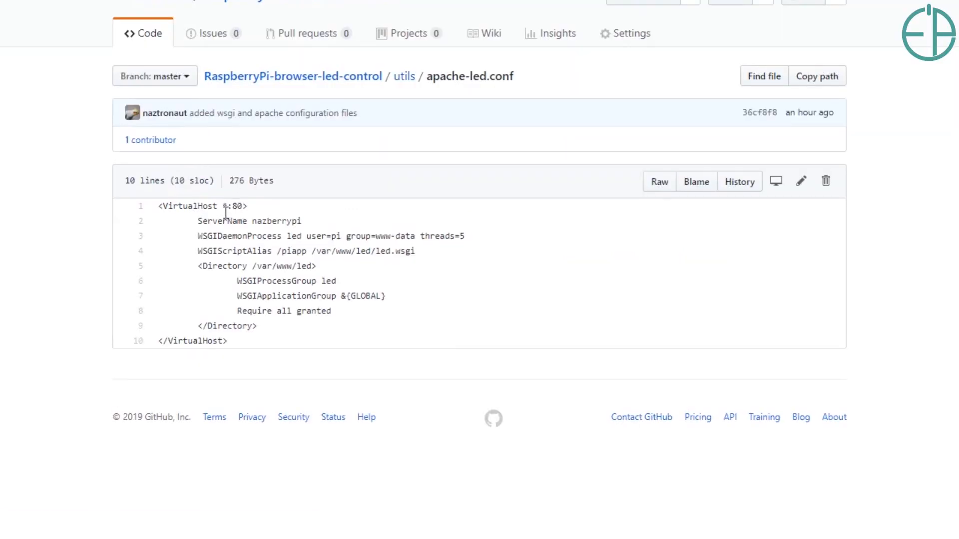
{"action": "mouse_move", "coordinate": [225, 236]}
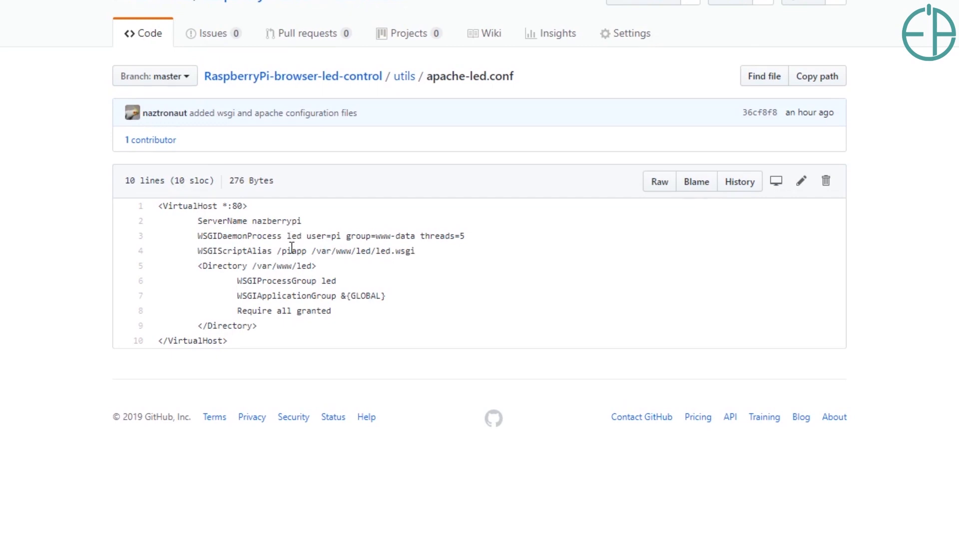
{"action": "double_click", "coordinate": [296, 251]}
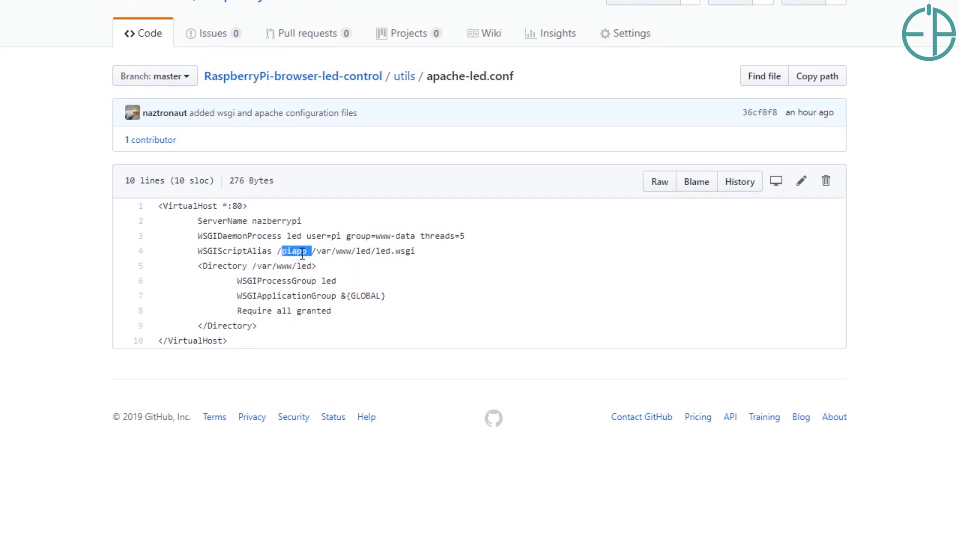
{"action": "mouse_move", "coordinate": [295, 264]}
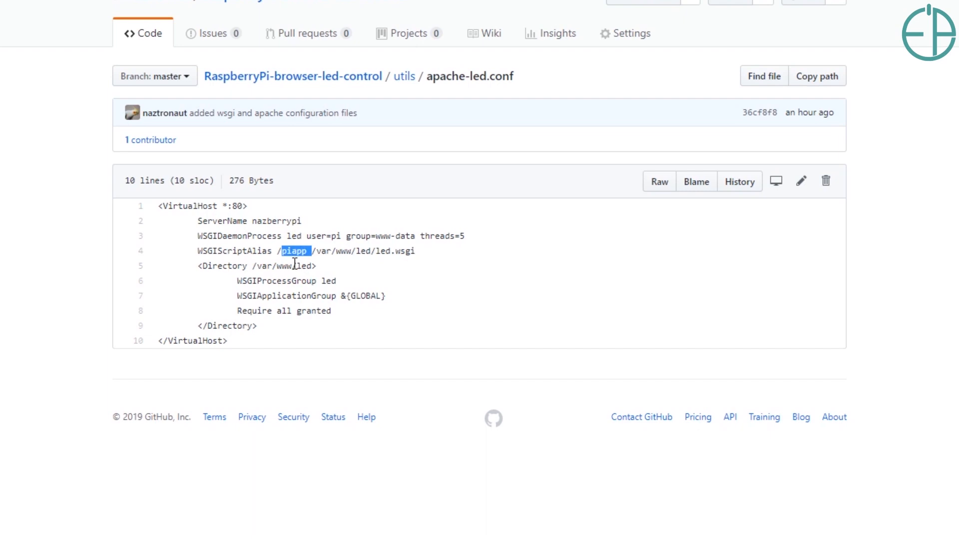
{"action": "mouse_move", "coordinate": [404, 76]}
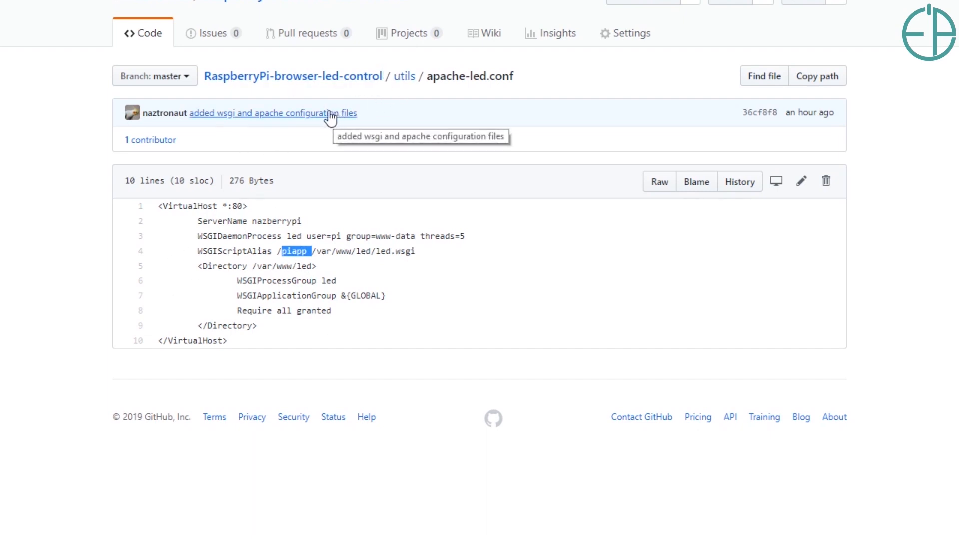
{"action": "mouse_move", "coordinate": [339, 170]}
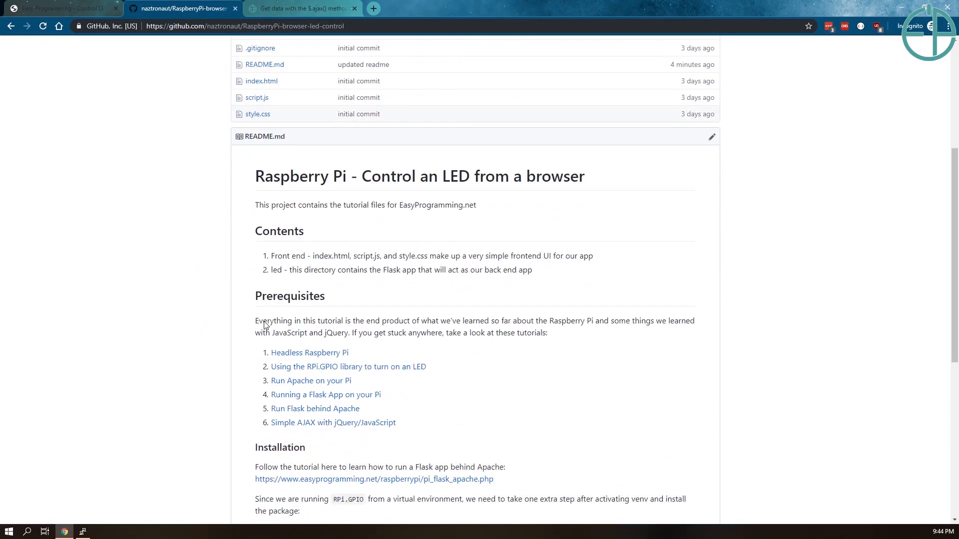
- Highlight sudo and a2ensite in the site-enable command, then switch to the LED control page tab
{"action": "scroll", "scroll_direction": "down", "scroll_amount": 3}
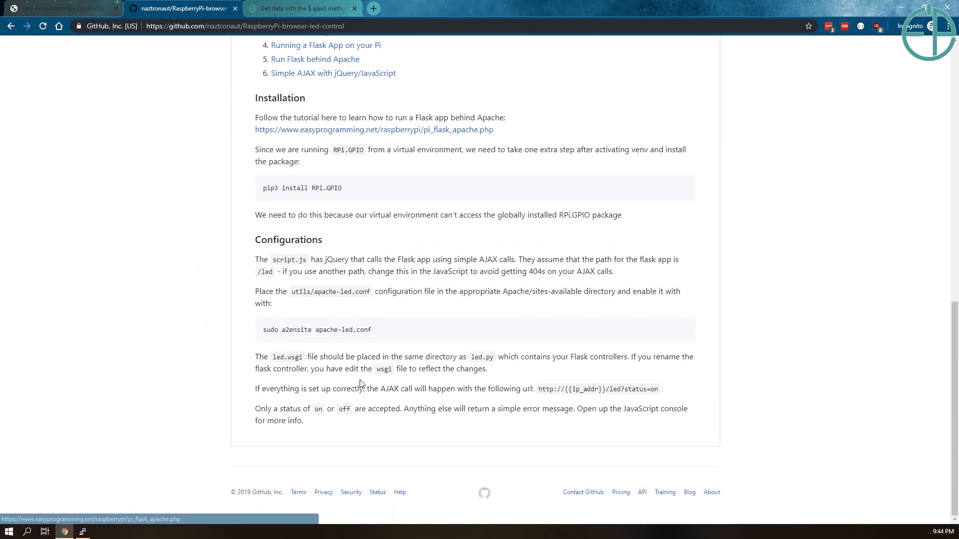
{"action": "mouse_move", "coordinate": [383, 339]}
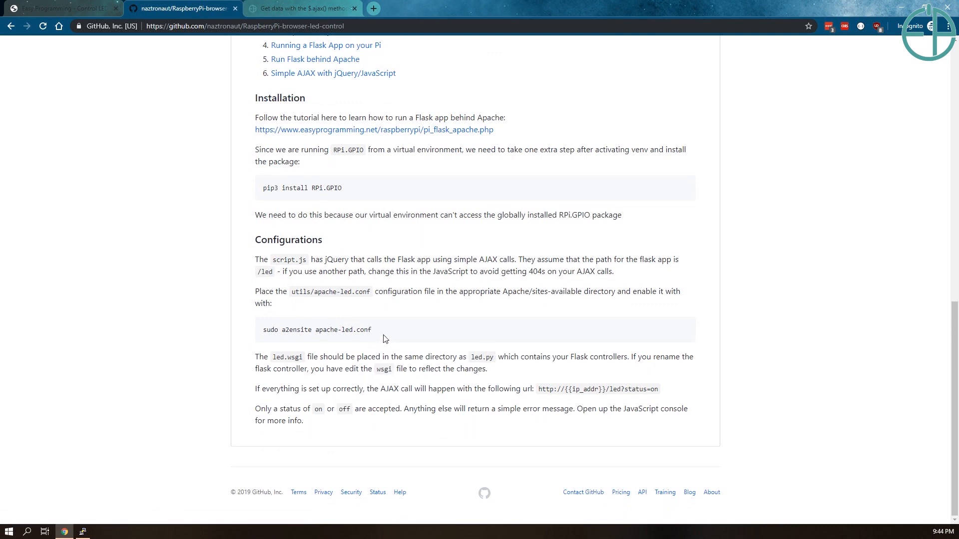
{"action": "mouse_move", "coordinate": [385, 335]}
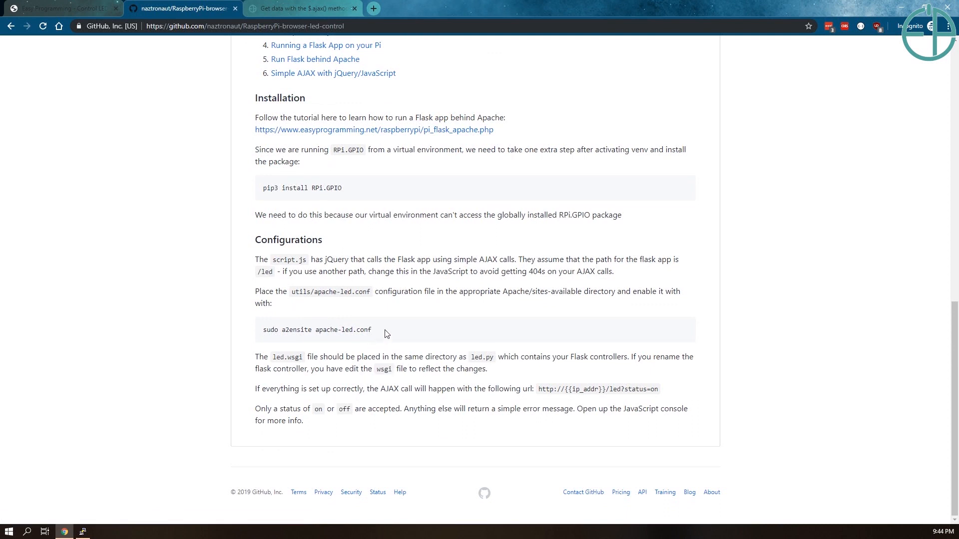
{"action": "mouse_move", "coordinate": [358, 339]}
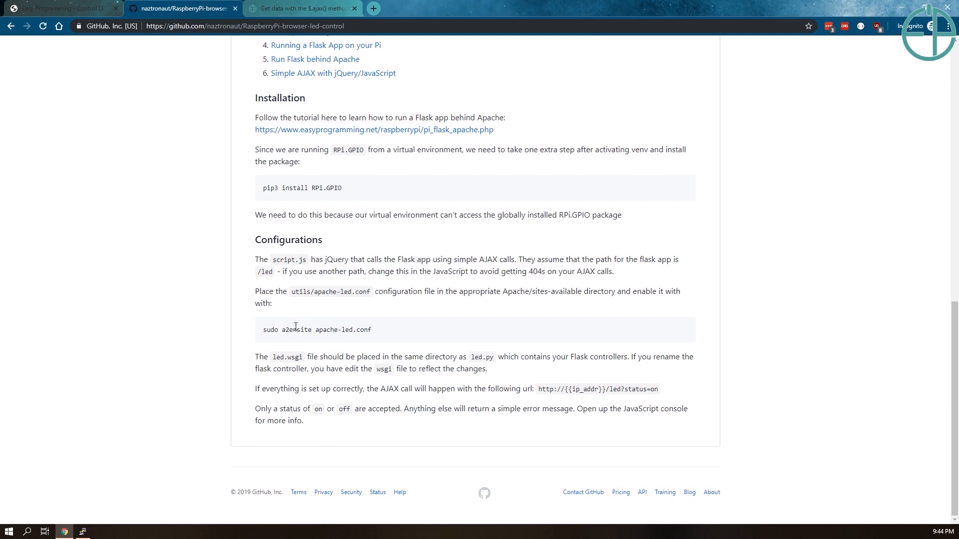
{"action": "mouse_move", "coordinate": [380, 332]}
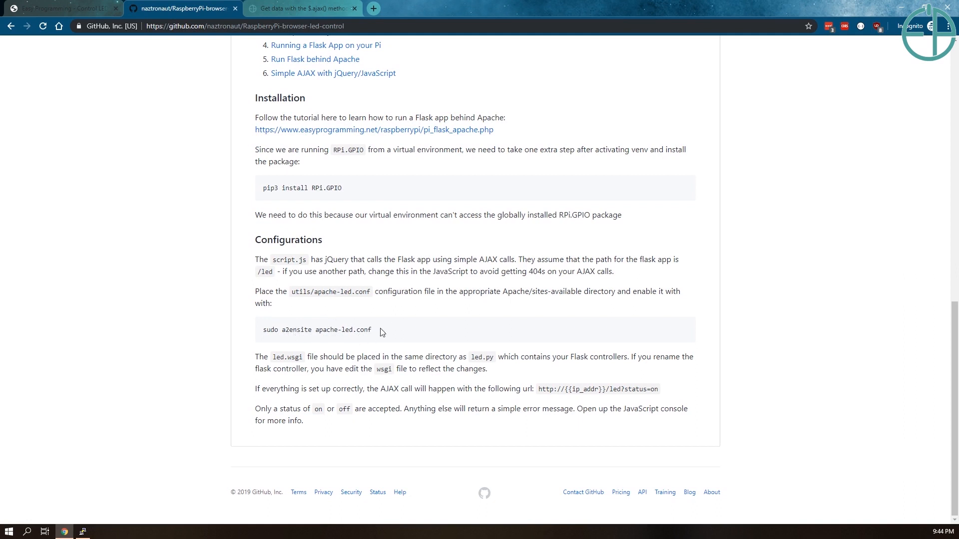
{"action": "mouse_move", "coordinate": [300, 347]}
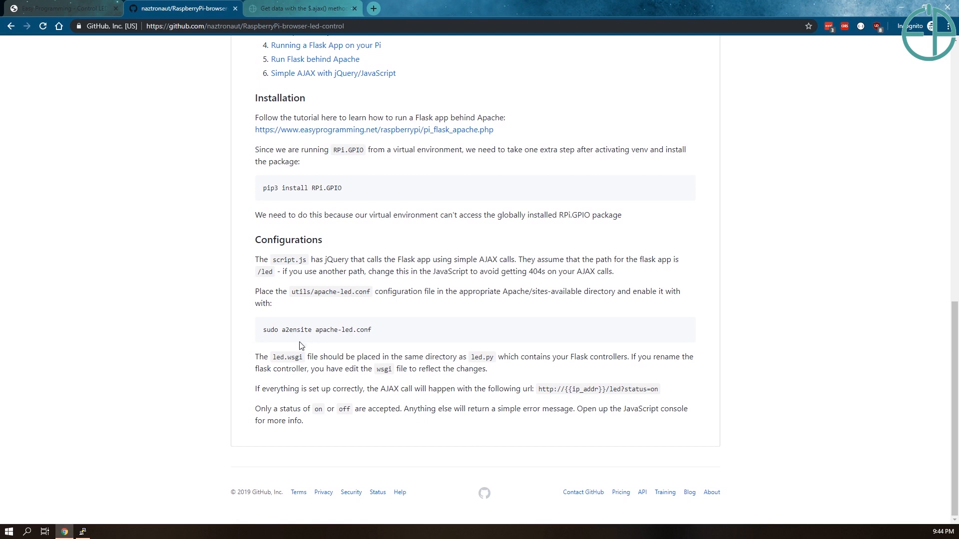
{"action": "mouse_move", "coordinate": [273, 331]}
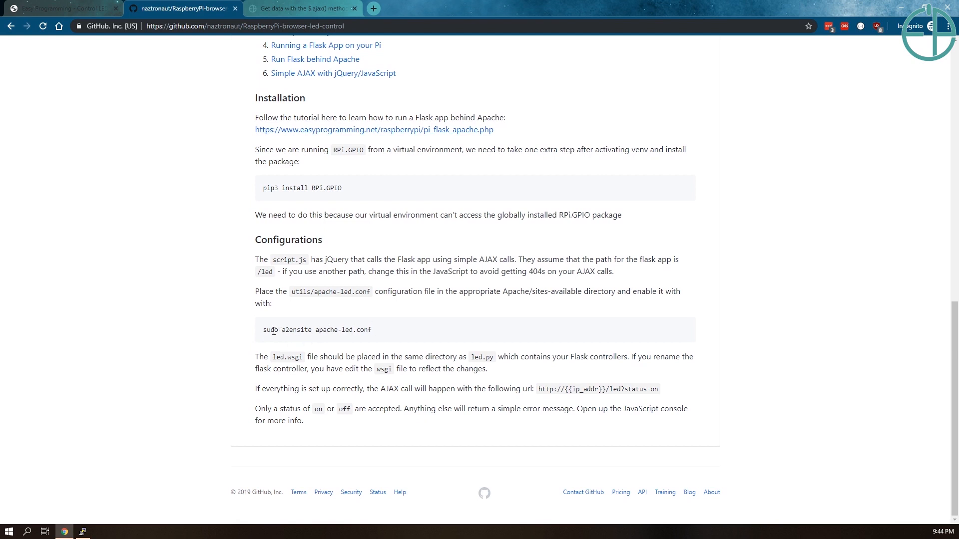
{"action": "double_click", "coordinate": [270, 329]}
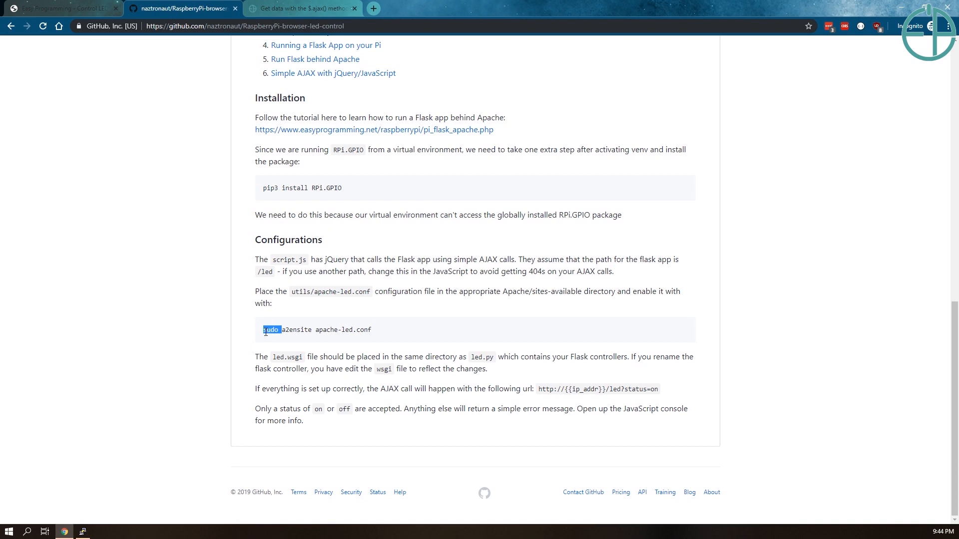
{"action": "mouse_move", "coordinate": [306, 334]}
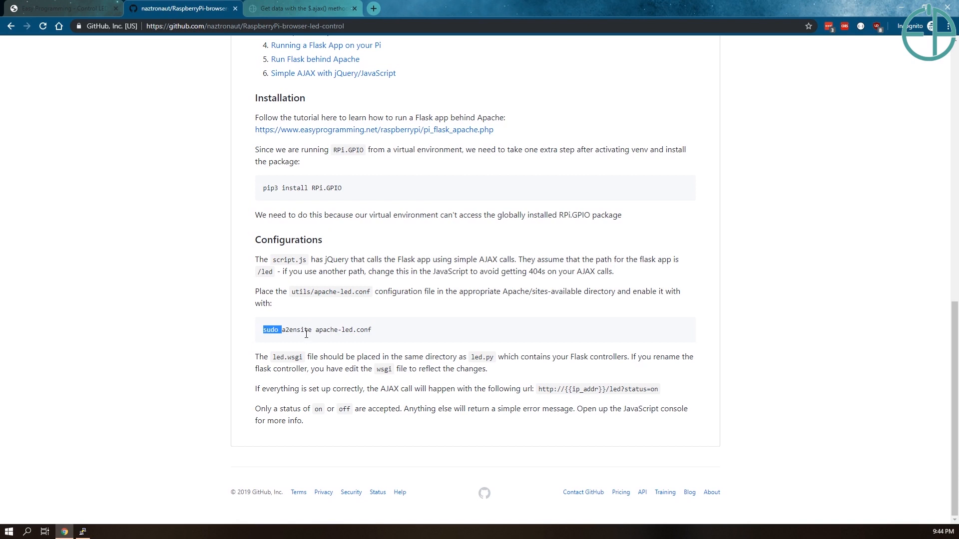
{"action": "double_click", "coordinate": [297, 329]}
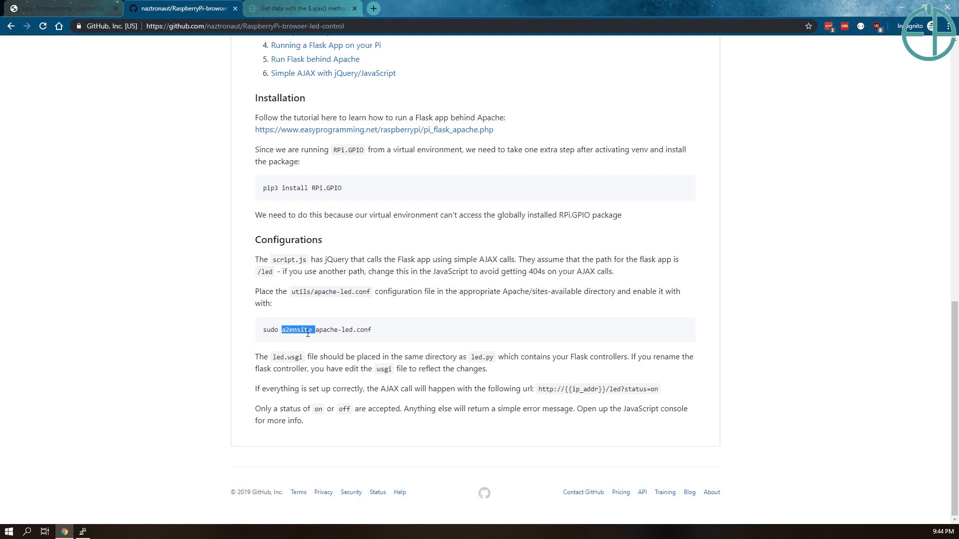
{"action": "mouse_move", "coordinate": [426, 320]}
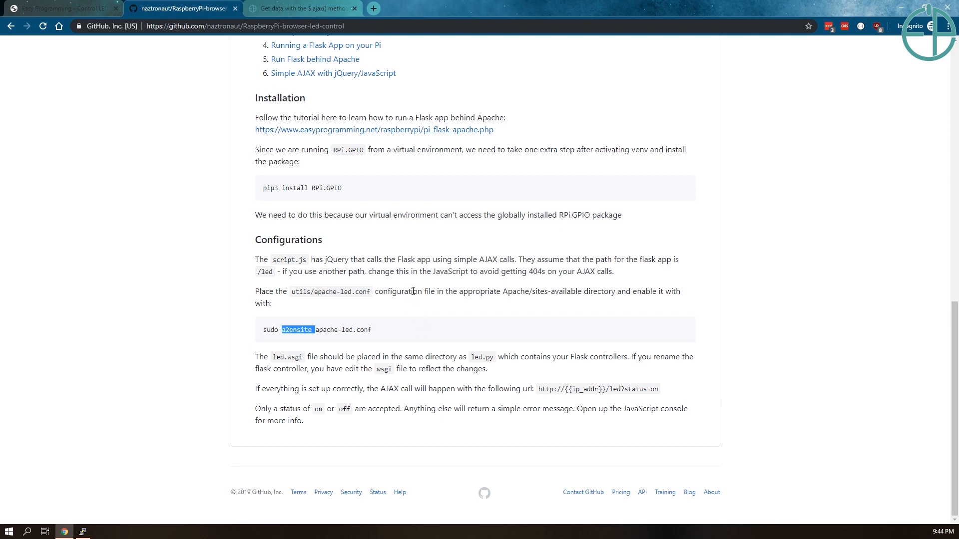
{"action": "mouse_move", "coordinate": [562, 392]}
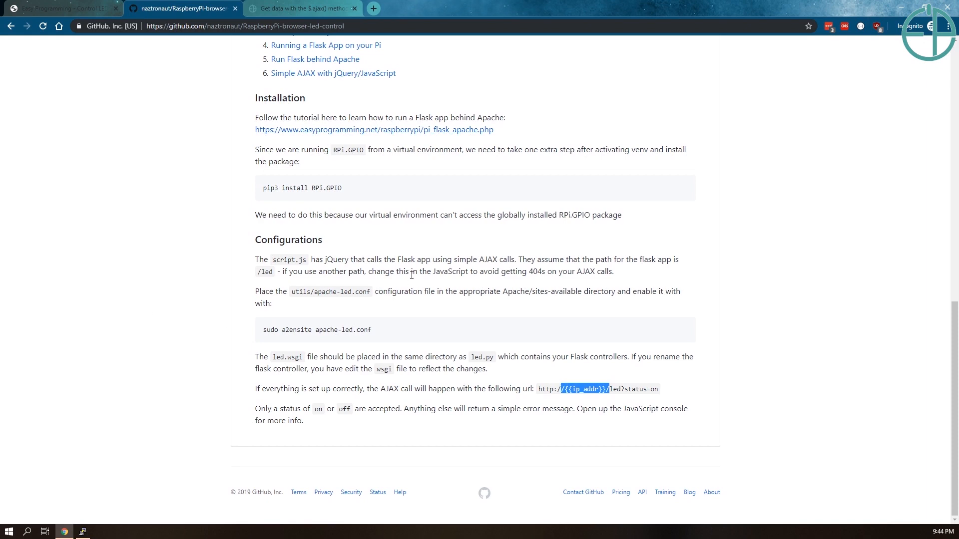
{"action": "left_click", "coordinate": [61, 8]}
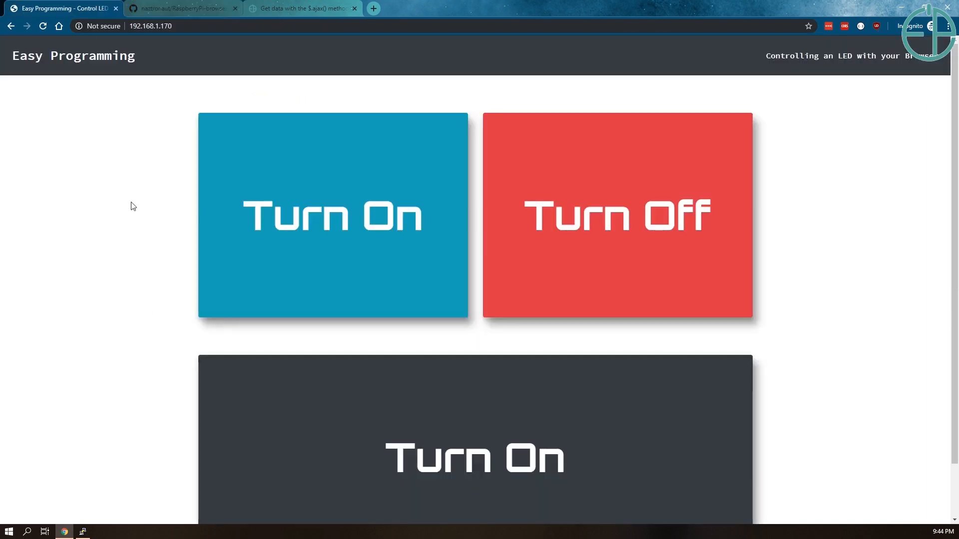
{"action": "left_click", "coordinate": [181, 8]}
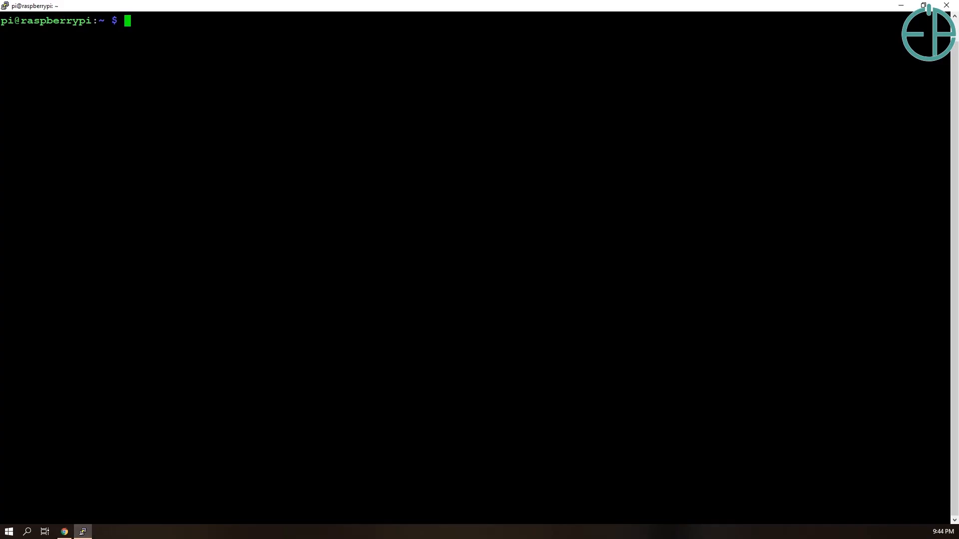
- List /var/www/html, move into the led directory and open led.wsgi in nano
{"action": "type", "text": "cd /var/www/htm"}
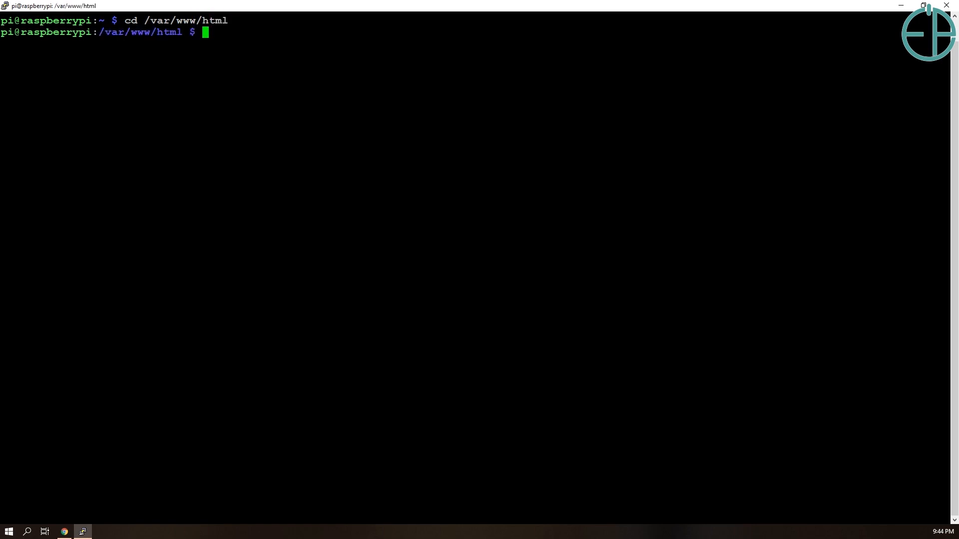
{"action": "type", "text": "ls"}
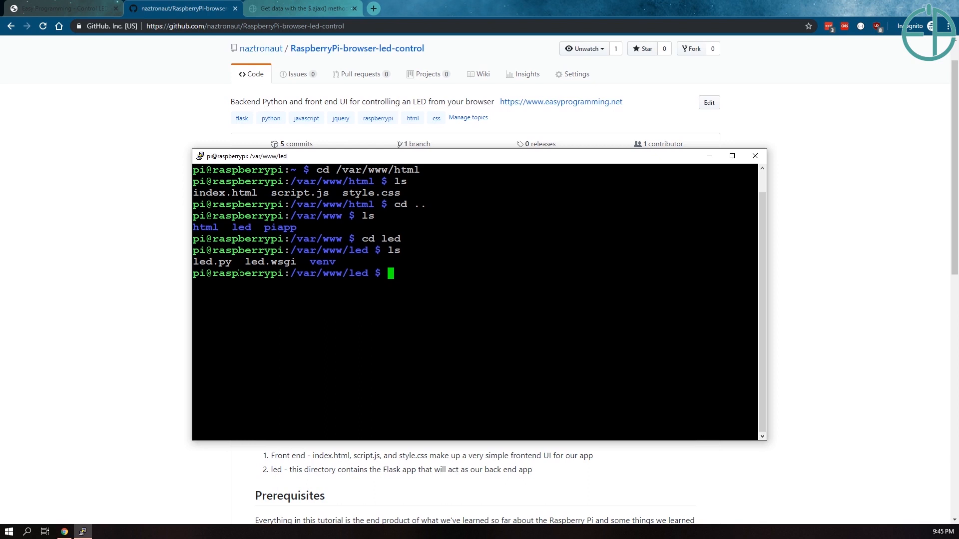
{"action": "type", "text": "nano"}
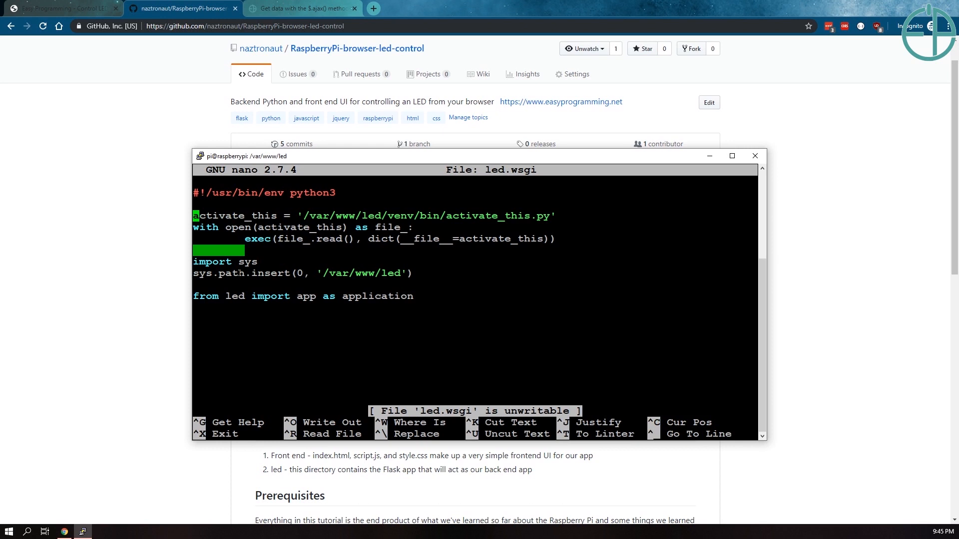
- Read led.wsgi to its end, then view led.py and exit nano back to the led prompt
{"action": "key", "text": "Down"}
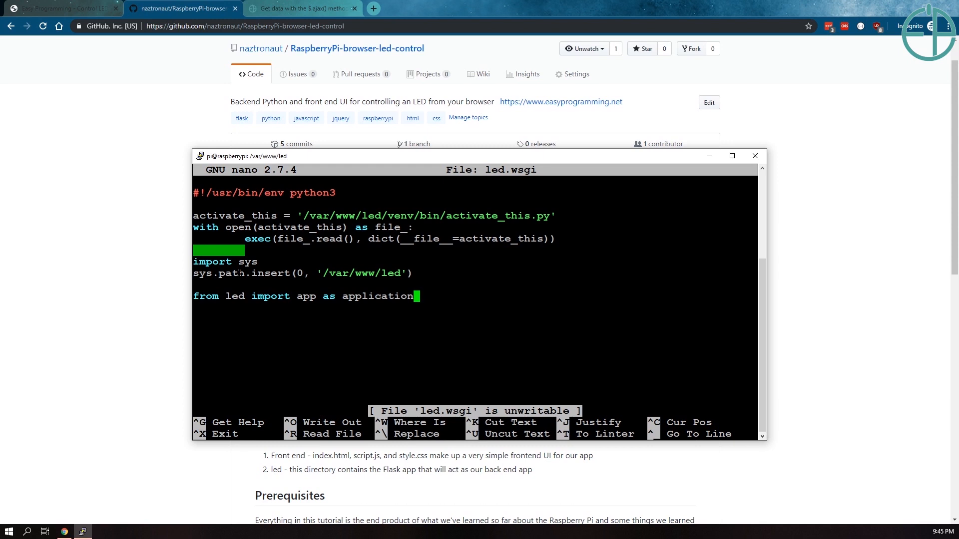
{"action": "key", "text": "ctrl+x"}
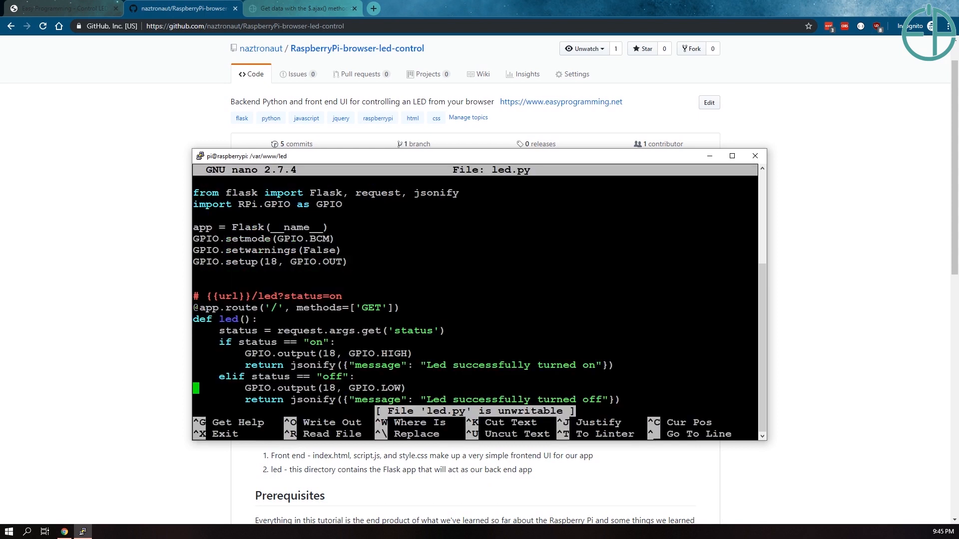
{"action": "key", "text": "ctrl+x"}
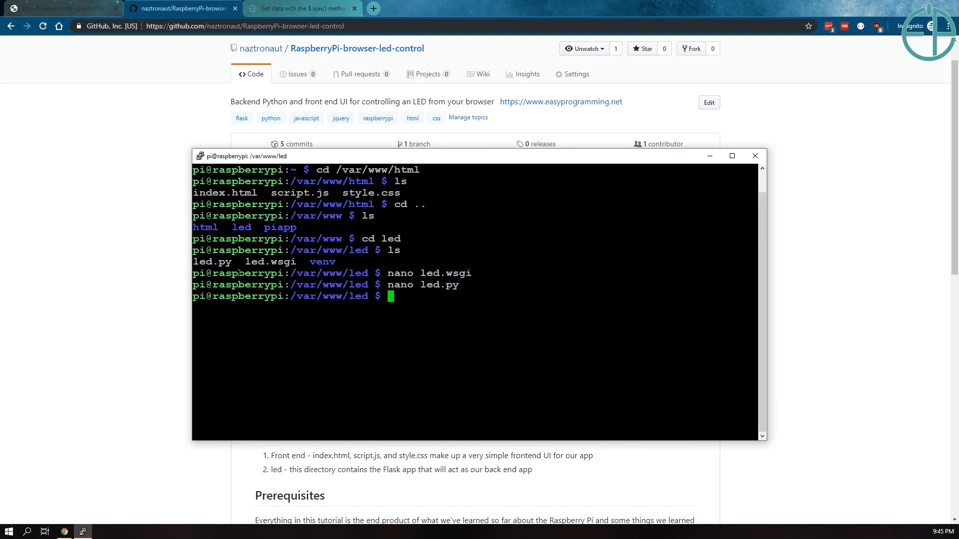
- Open led/led.py on GitHub and single out the status parameter in request.args.get
{"action": "left_click", "coordinate": [709, 156]}
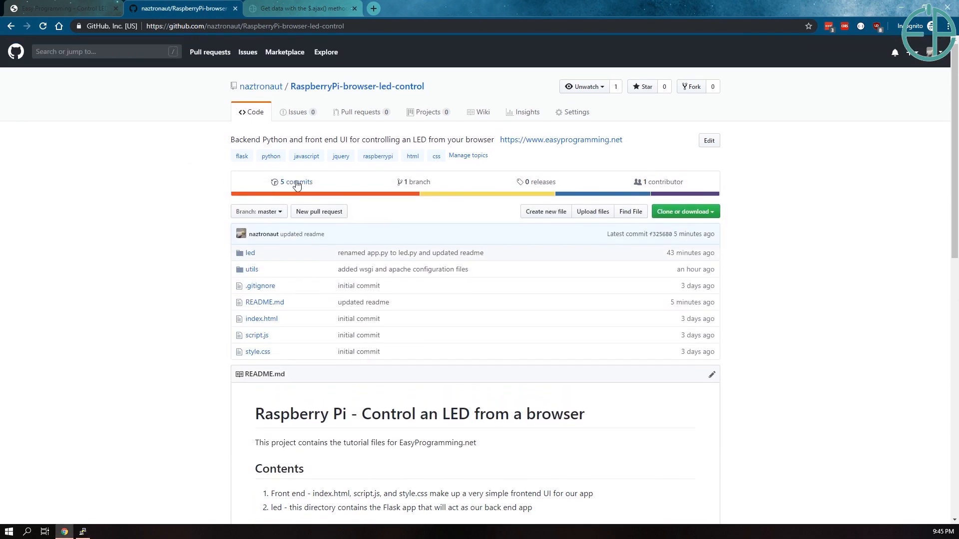
{"action": "left_click", "coordinate": [249, 252]}
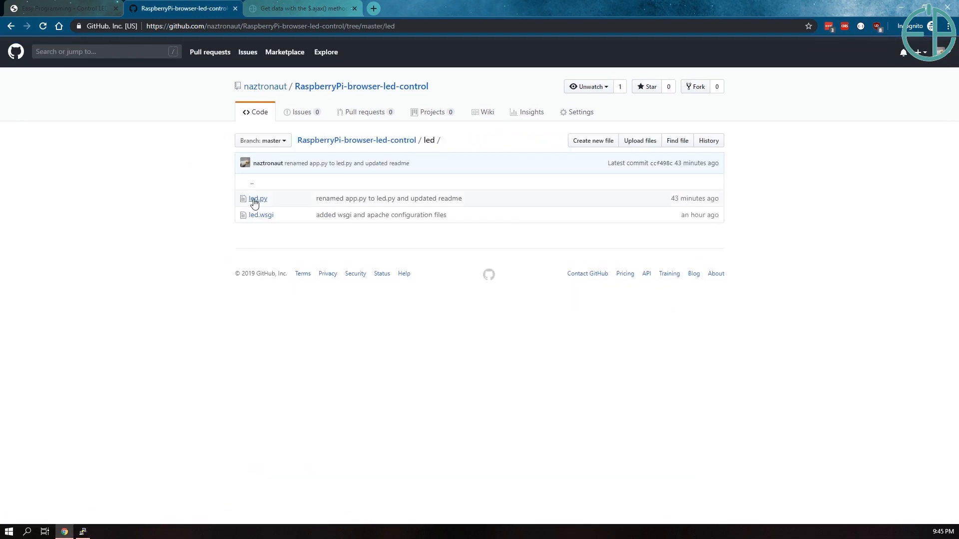
{"action": "left_click", "coordinate": [258, 198]}
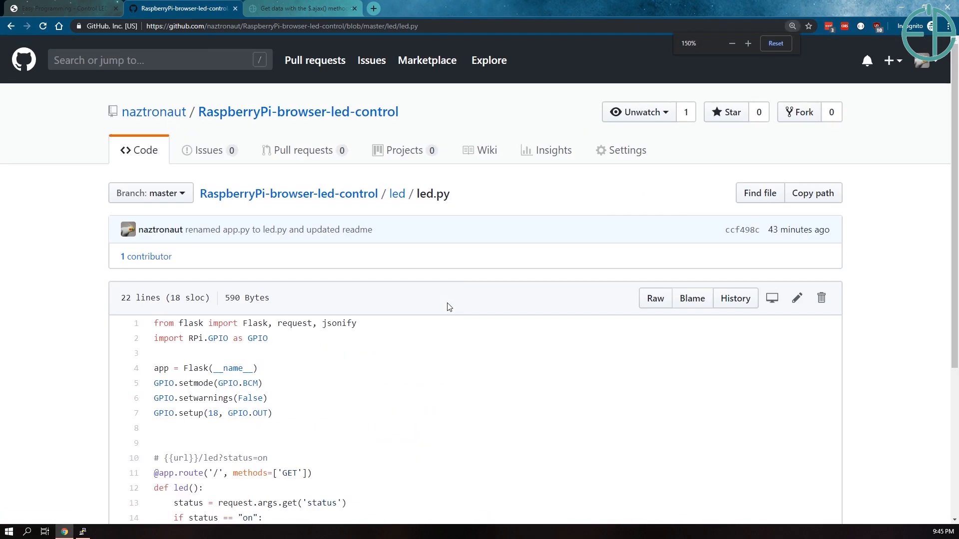
{"action": "scroll", "scroll_direction": "down", "scroll_amount": 3}
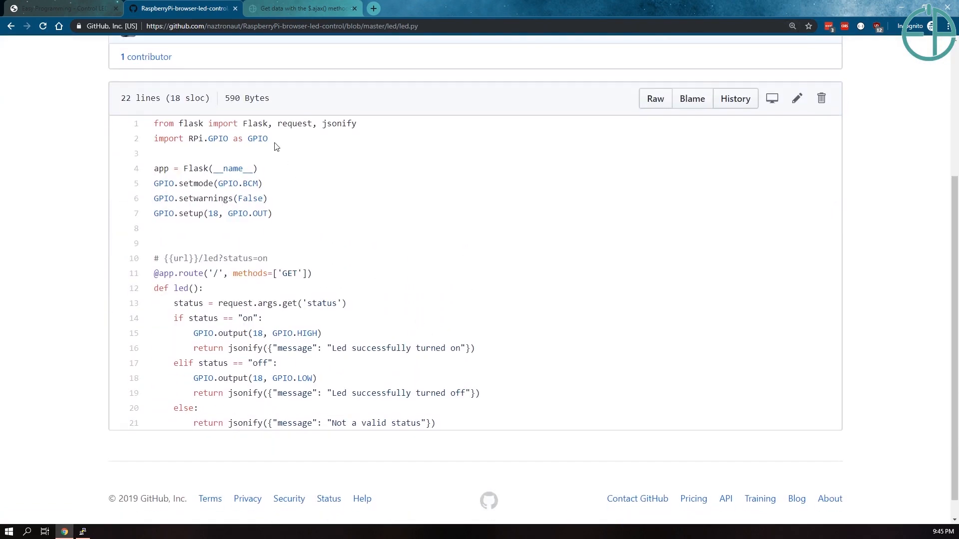
{"action": "double_click", "coordinate": [293, 124]}
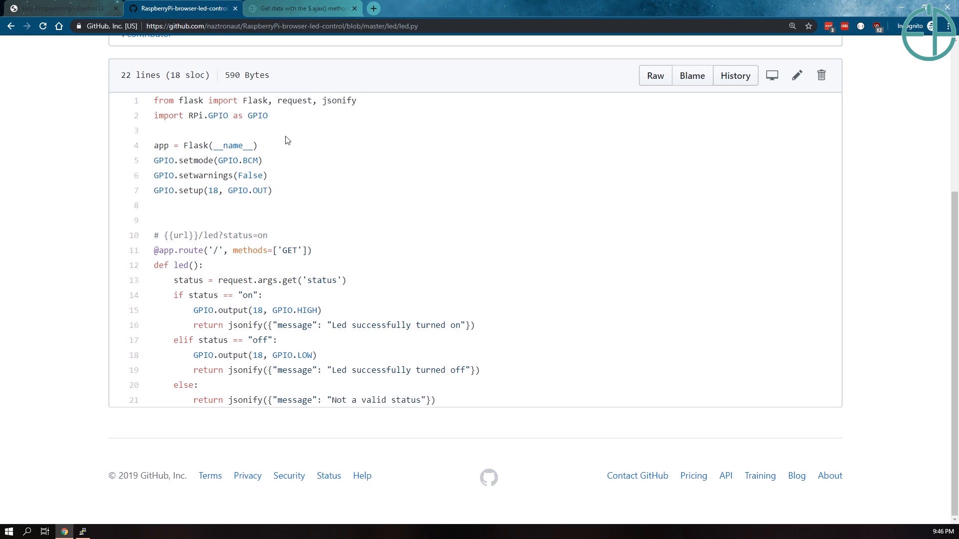
{"action": "mouse_move", "coordinate": [343, 152]}
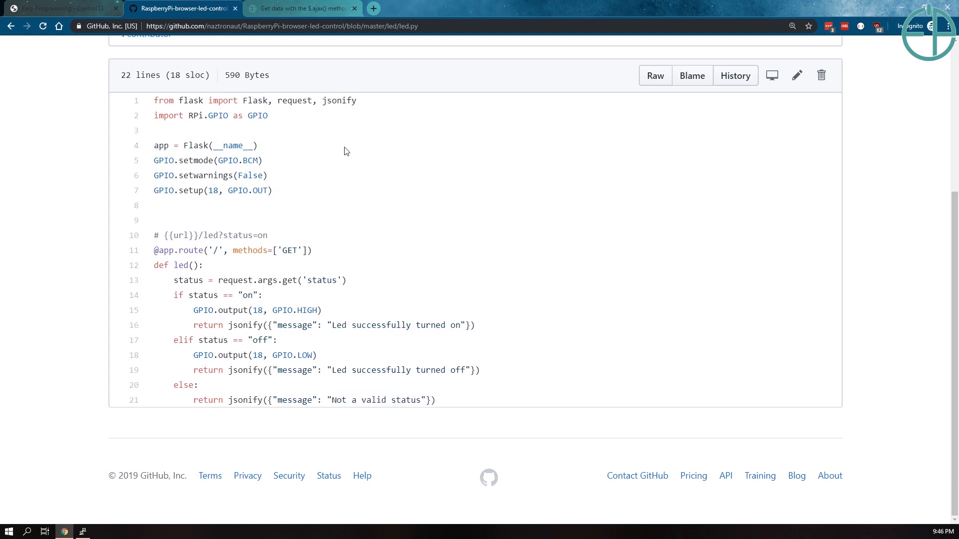
{"action": "mouse_move", "coordinate": [294, 182]}
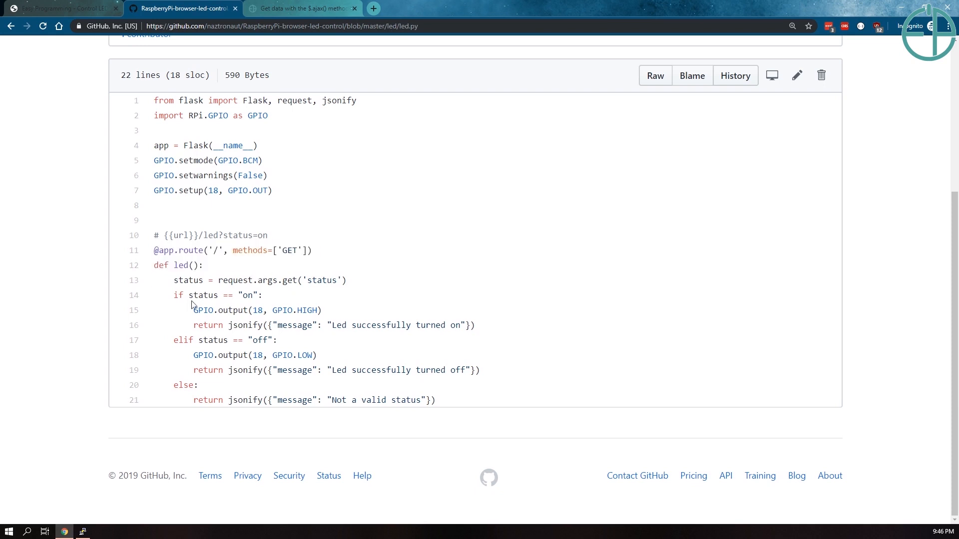
{"action": "double_click", "coordinate": [321, 279]}
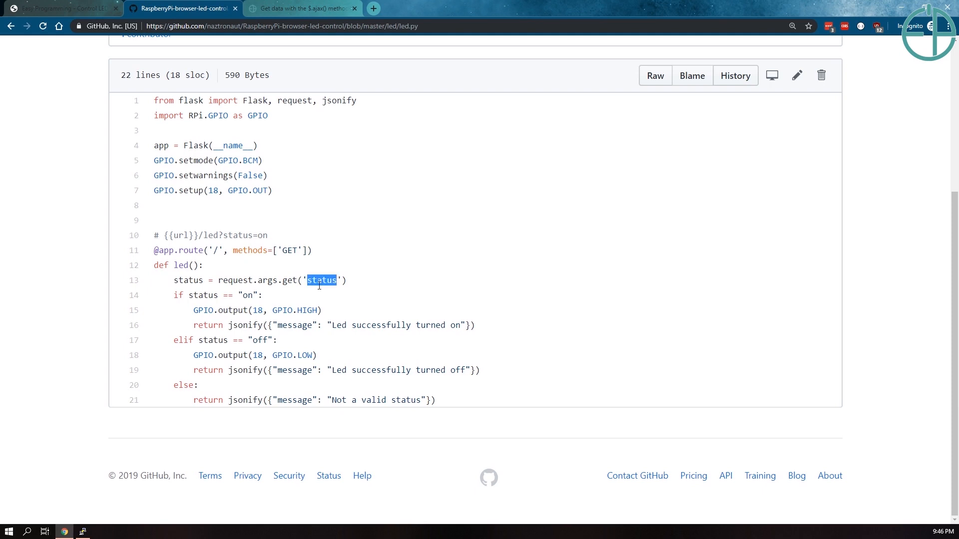
{"action": "mouse_move", "coordinate": [242, 281]}
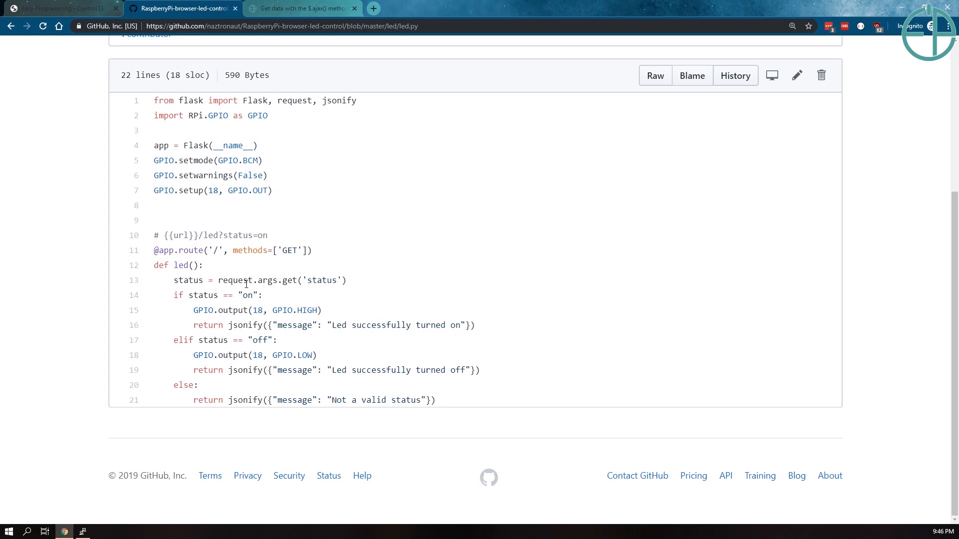
{"action": "mouse_move", "coordinate": [272, 304]}
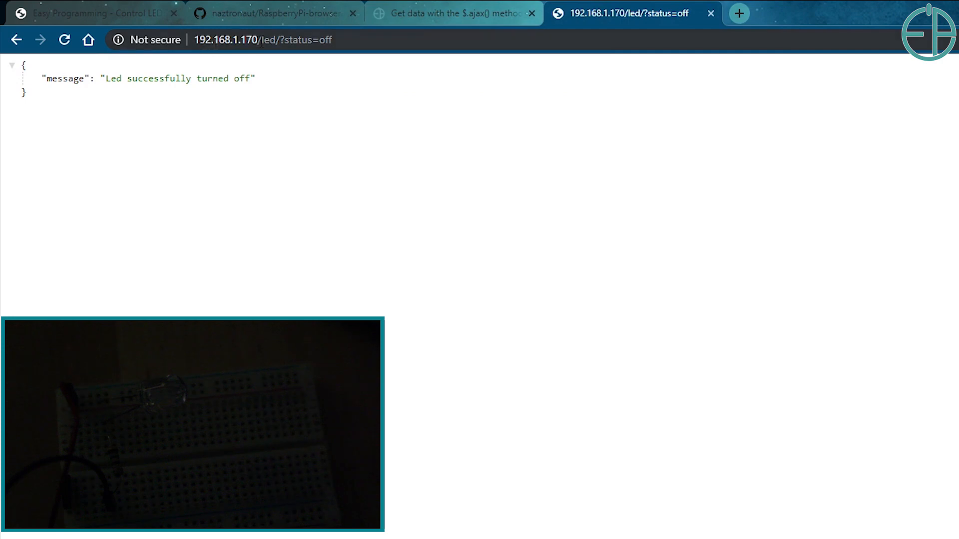
- Request 192.168.1.170/led/ with no status value so the Pi replies 'Not a valid status'
{"action": "left_click", "coordinate": [263, 40]}
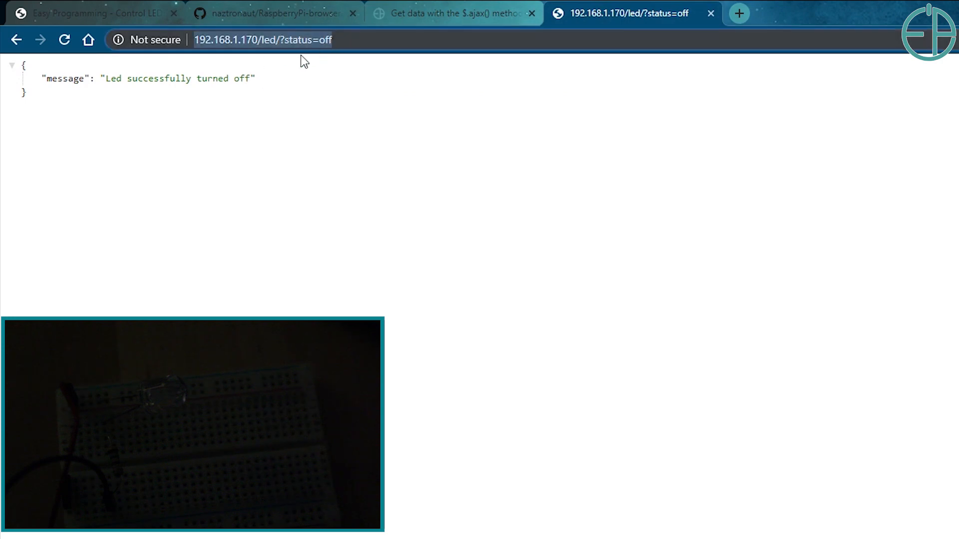
{"action": "mouse_move", "coordinate": [62, 96]}
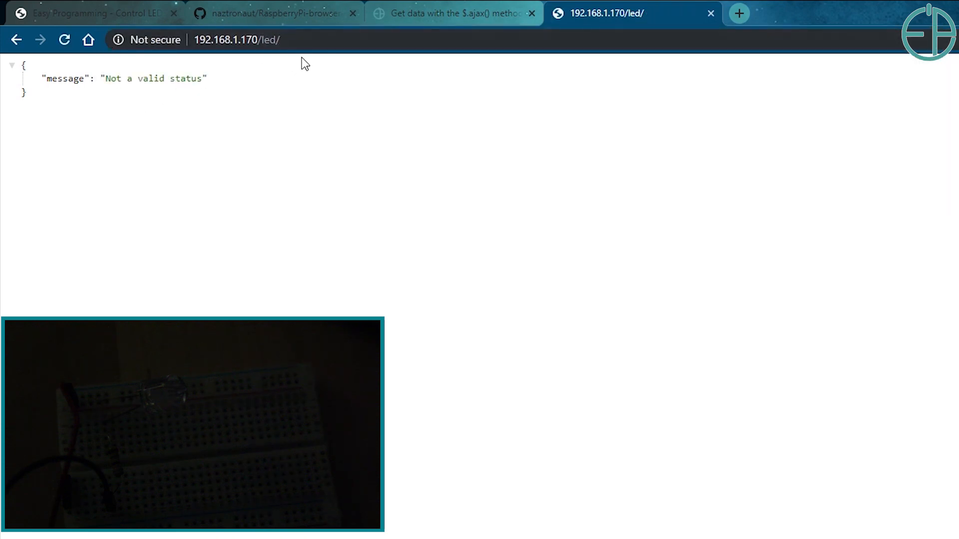
{"action": "mouse_move", "coordinate": [351, 66]}
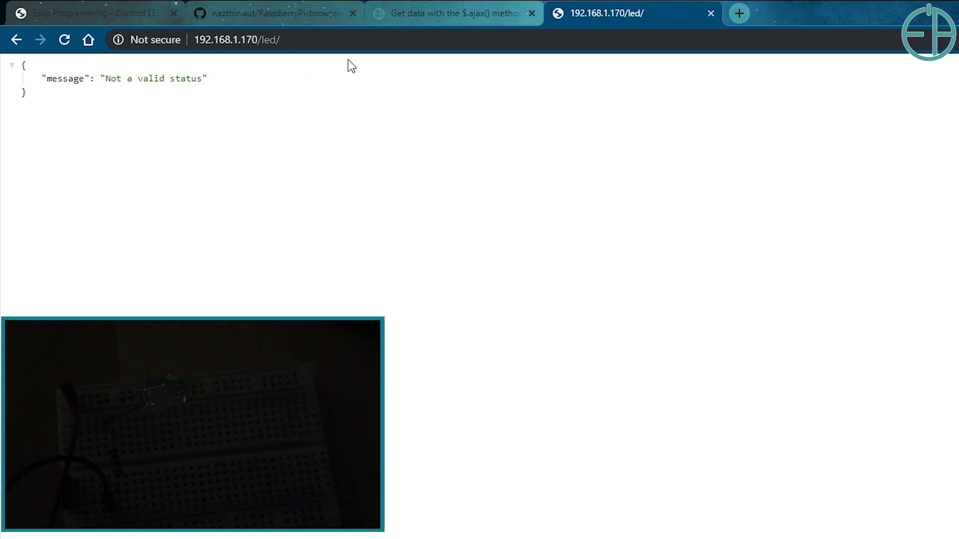
{"action": "mouse_move", "coordinate": [299, 7]}
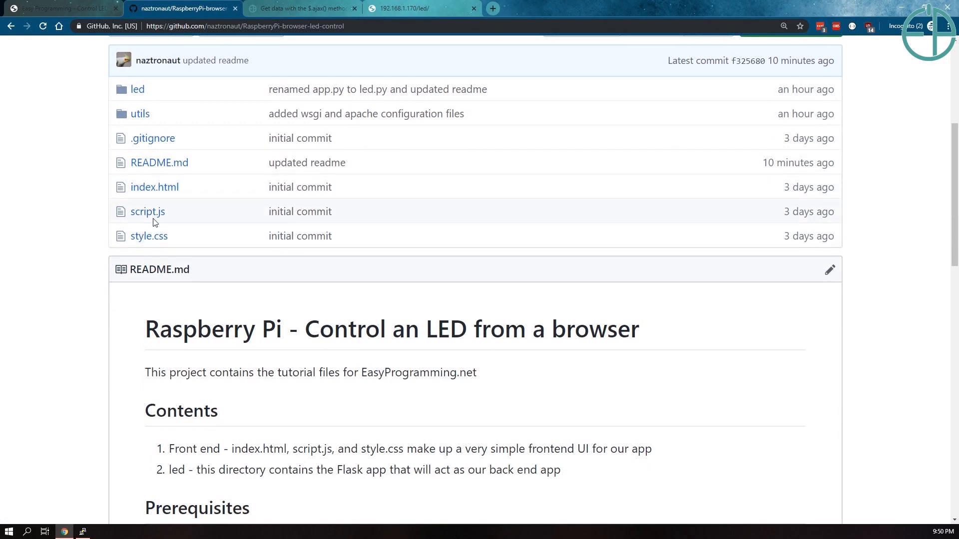
- View script.js and scroll to the on, off and toggle button click handlers
{"action": "left_click", "coordinate": [148, 212]}
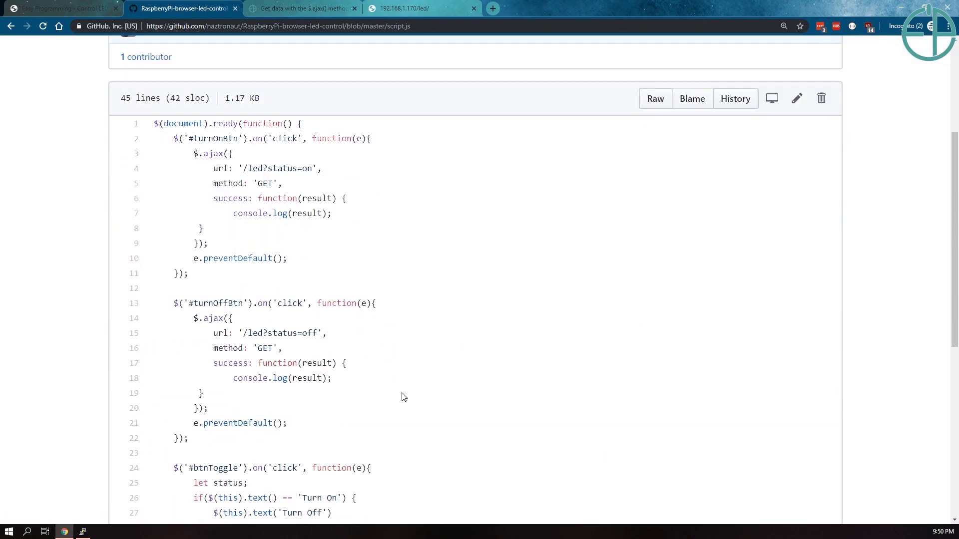
{"action": "mouse_move", "coordinate": [362, 326]}
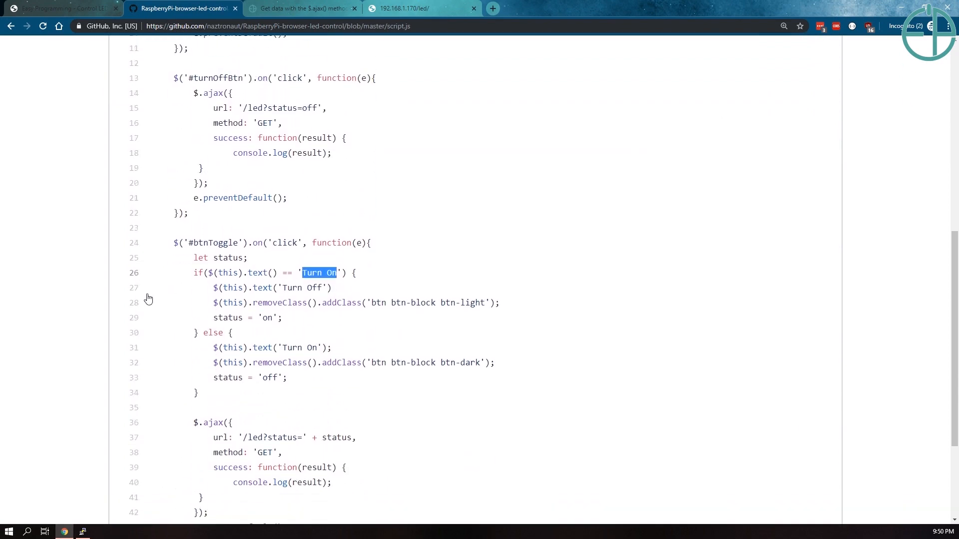
{"action": "scroll", "scroll_direction": "down", "scroll_amount": 3}
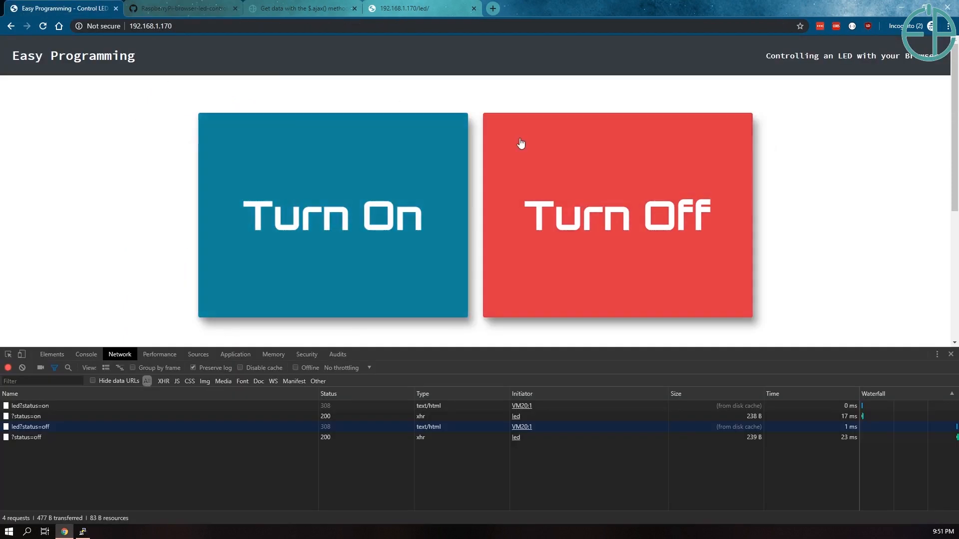
{"action": "mouse_move", "coordinate": [642, 160]}
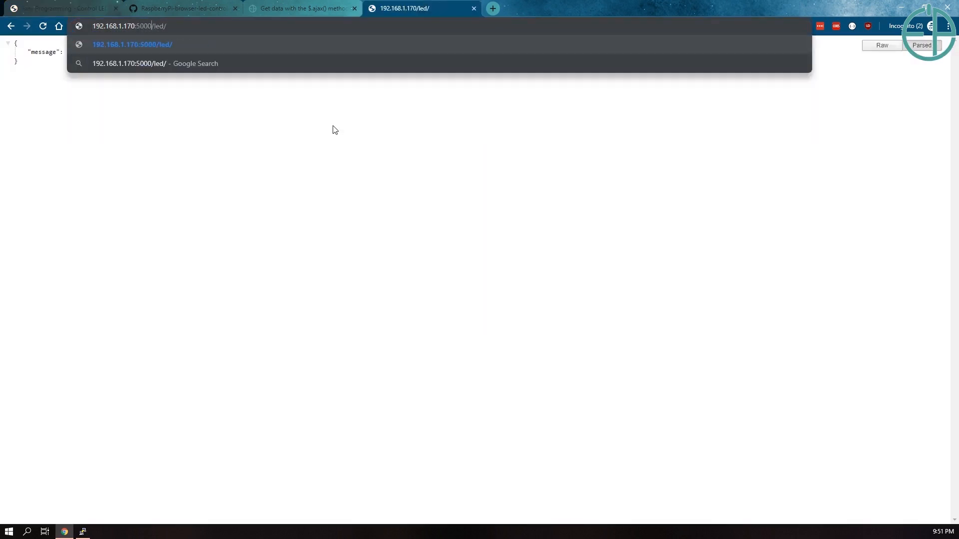
{"action": "left_click", "coordinate": [61, 8]}
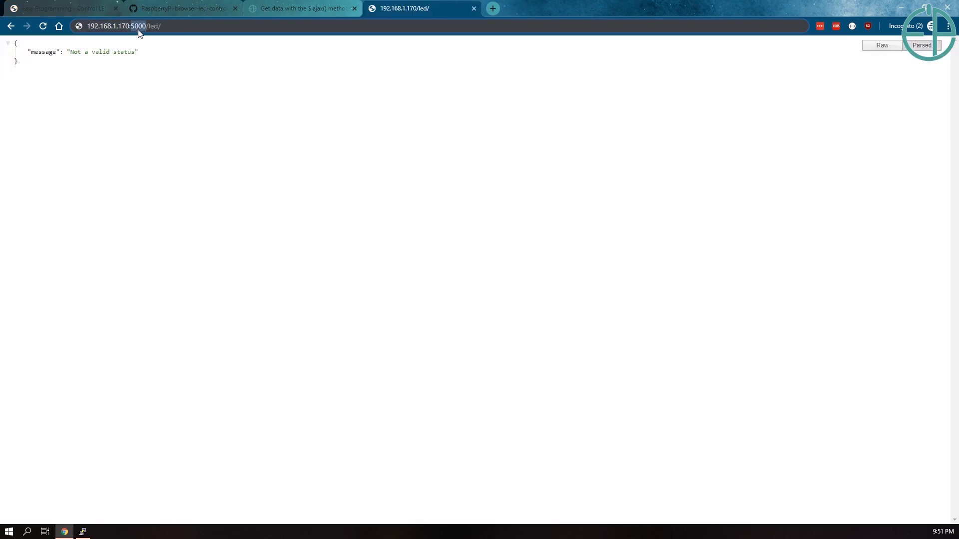
{"action": "mouse_move", "coordinate": [255, 83]}
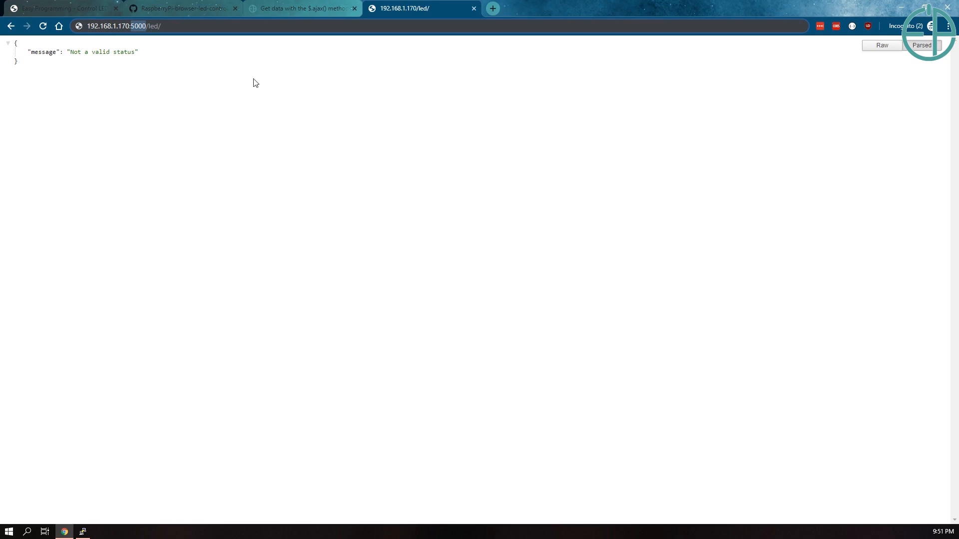
{"action": "mouse_move", "coordinate": [183, 75]}
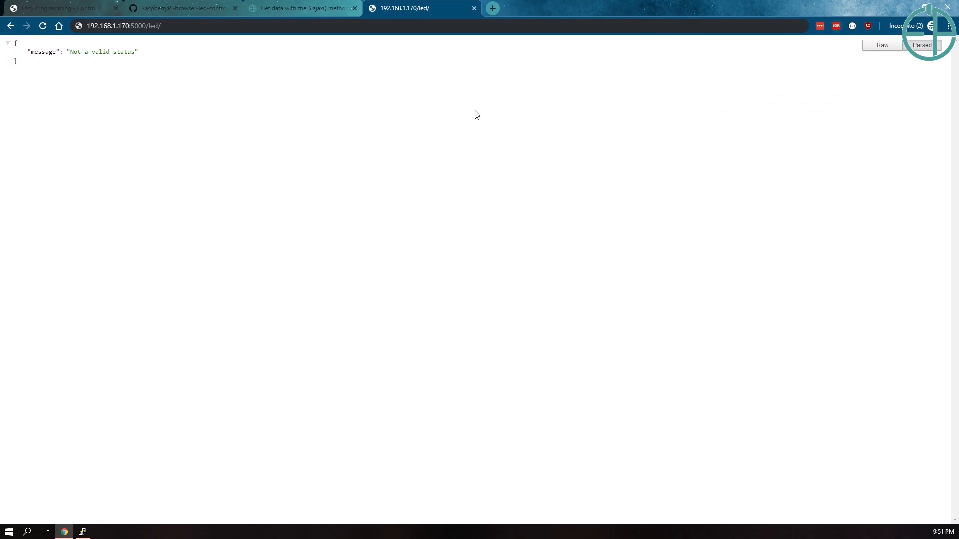
{"action": "left_click", "coordinate": [61, 8]}
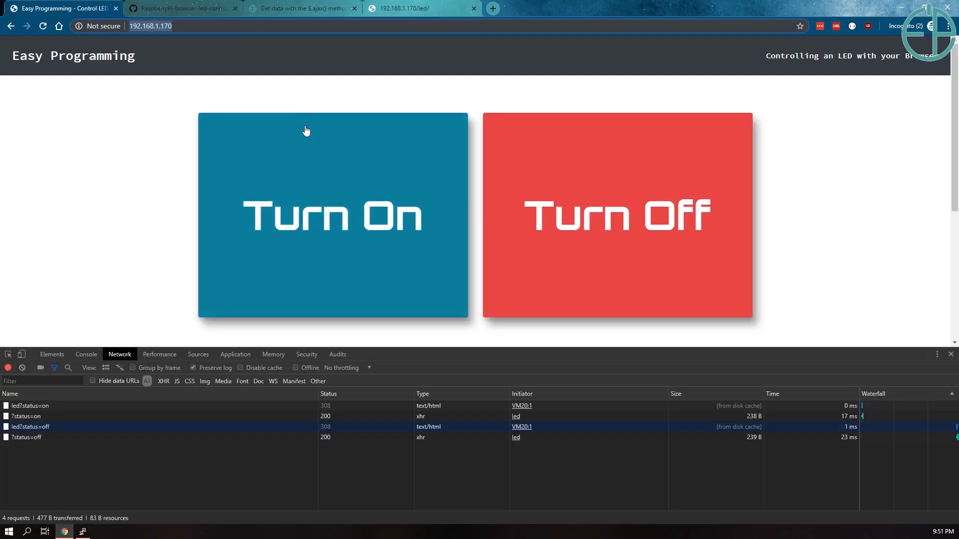
- Return from index.html to the RaspberryPi-browser-led-control repo page and look through its file list
{"action": "left_click", "coordinate": [180, 8]}
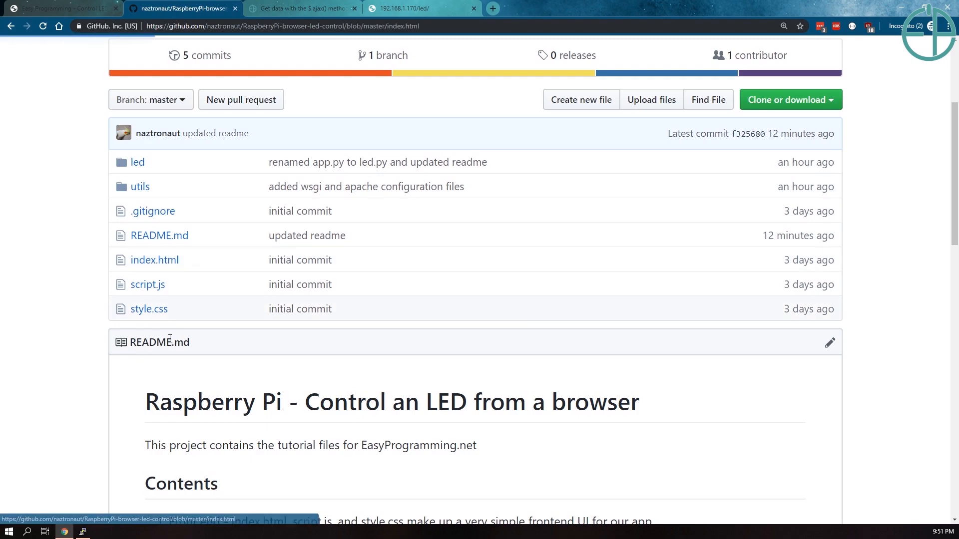
{"action": "left_click", "coordinate": [154, 260]}
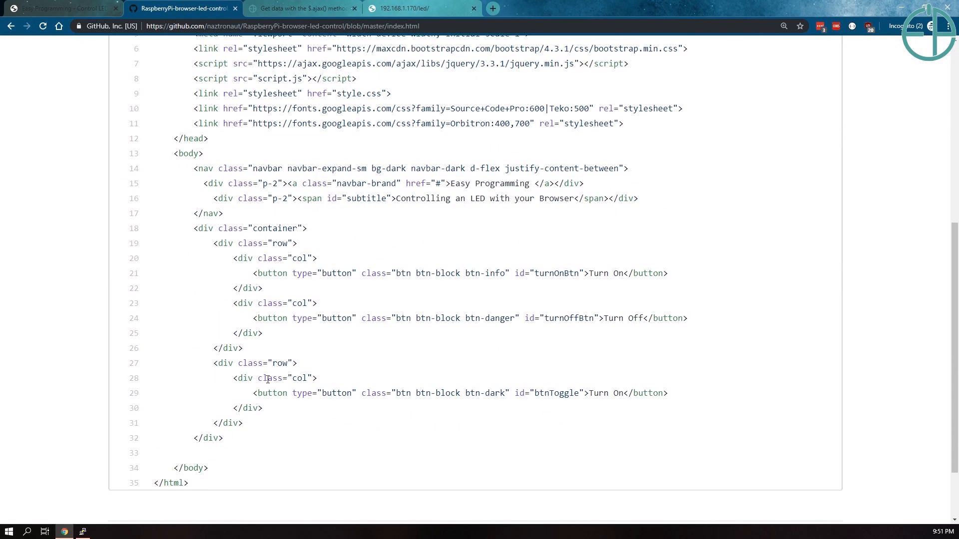
{"action": "scroll", "scroll_direction": "down", "scroll_amount": 3}
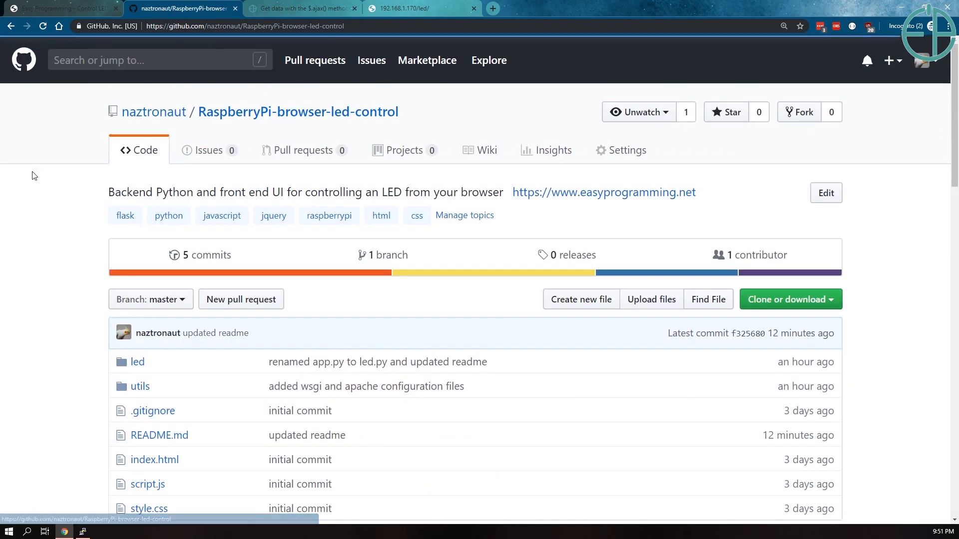
{"action": "scroll", "scroll_direction": "down", "scroll_amount": 3}
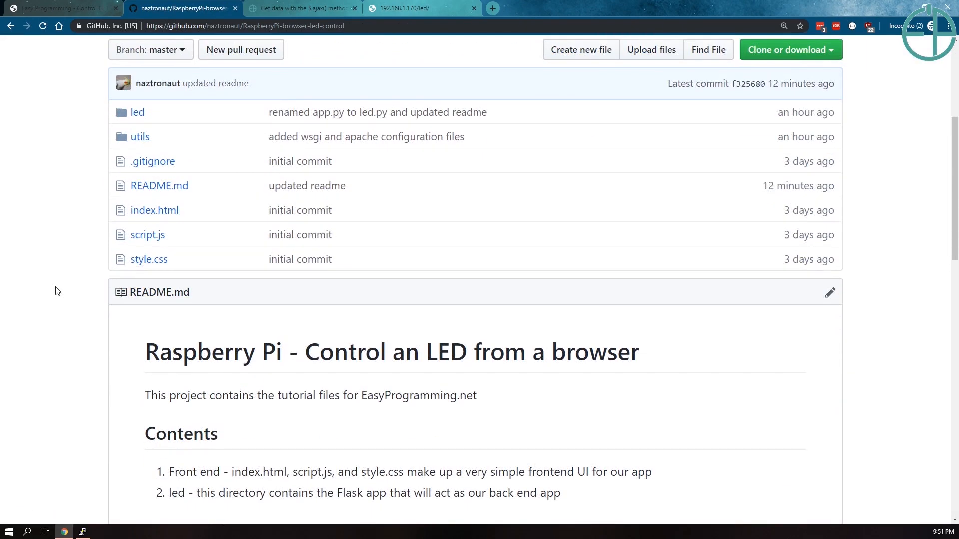
{"action": "scroll", "scroll_direction": "down", "scroll_amount": 3}
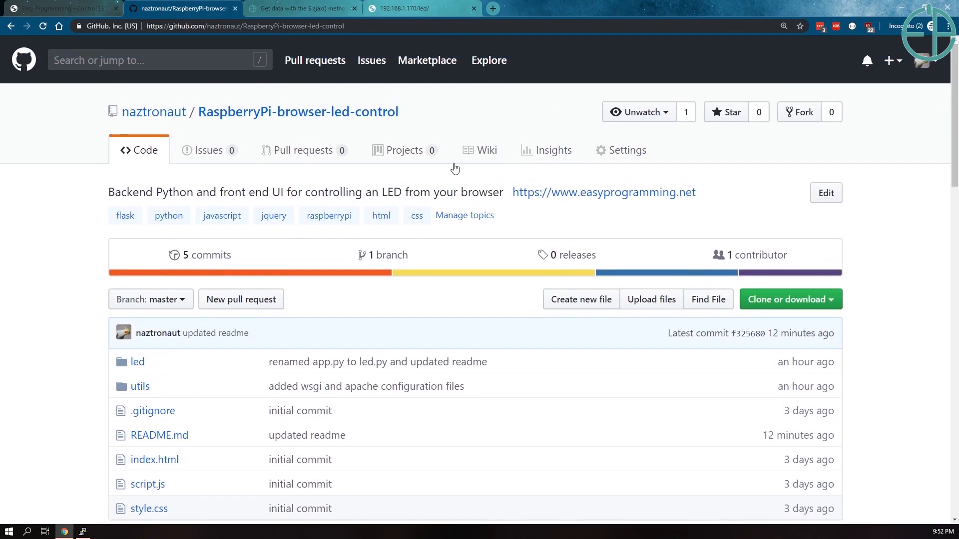
- Switch to the Easy Programming LED control page tab
{"action": "left_click", "coordinate": [61, 8]}
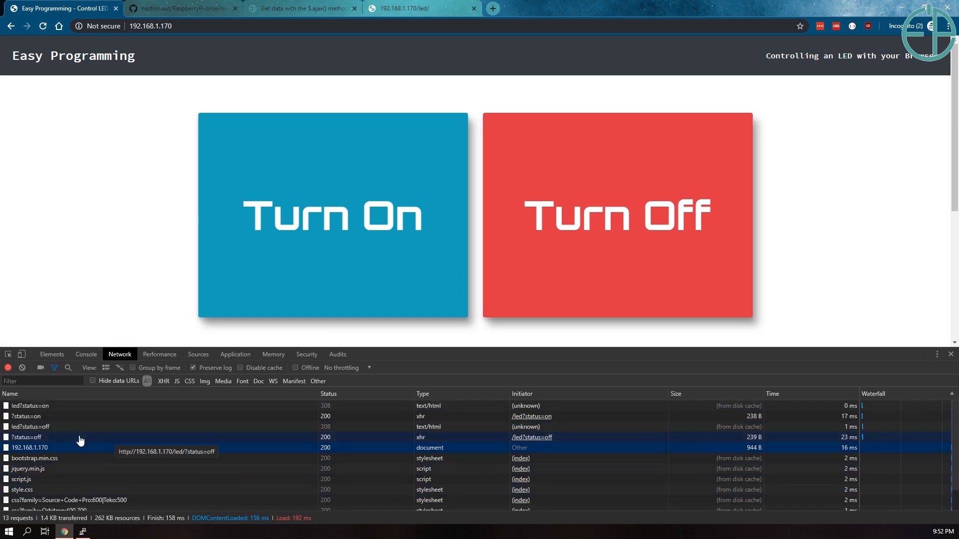
- Show the console, turn the LED on and expand the 'Led successfully turned on' reply
{"action": "left_click", "coordinate": [86, 354]}
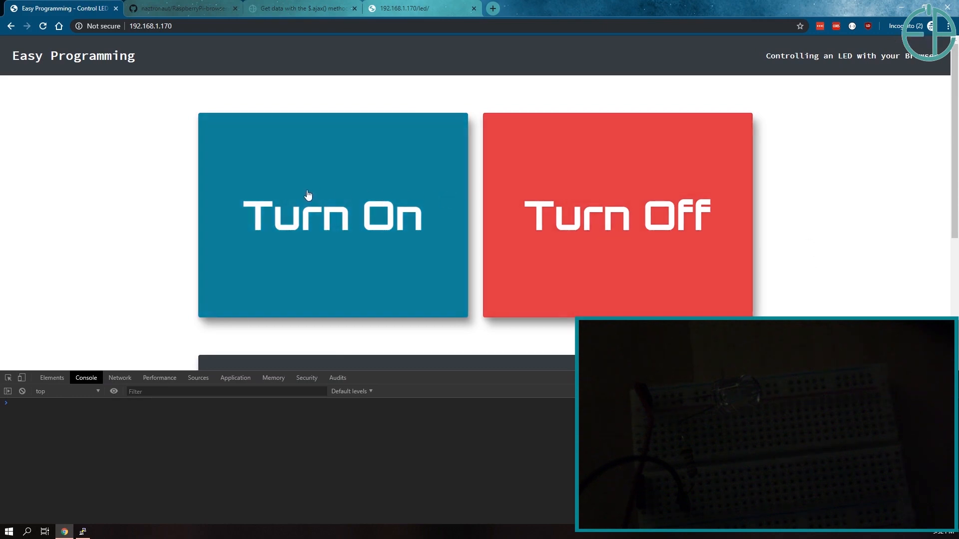
{"action": "left_click", "coordinate": [332, 216]}
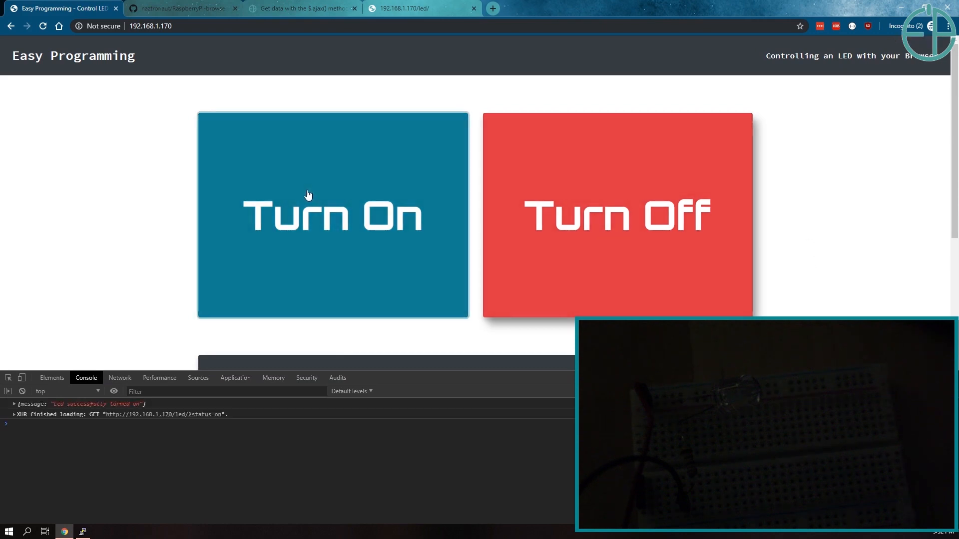
{"action": "left_click", "coordinate": [331, 216]}
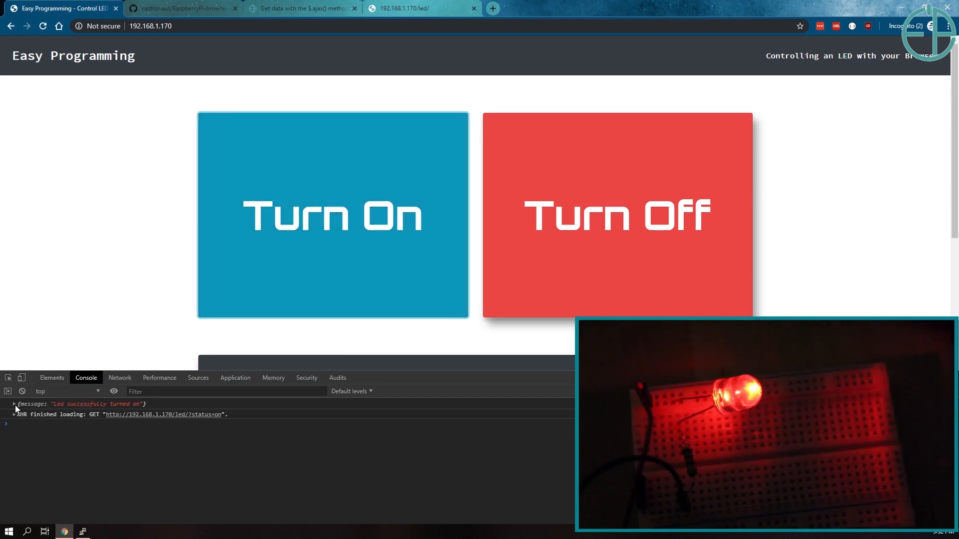
{"action": "left_click", "coordinate": [13, 404]}
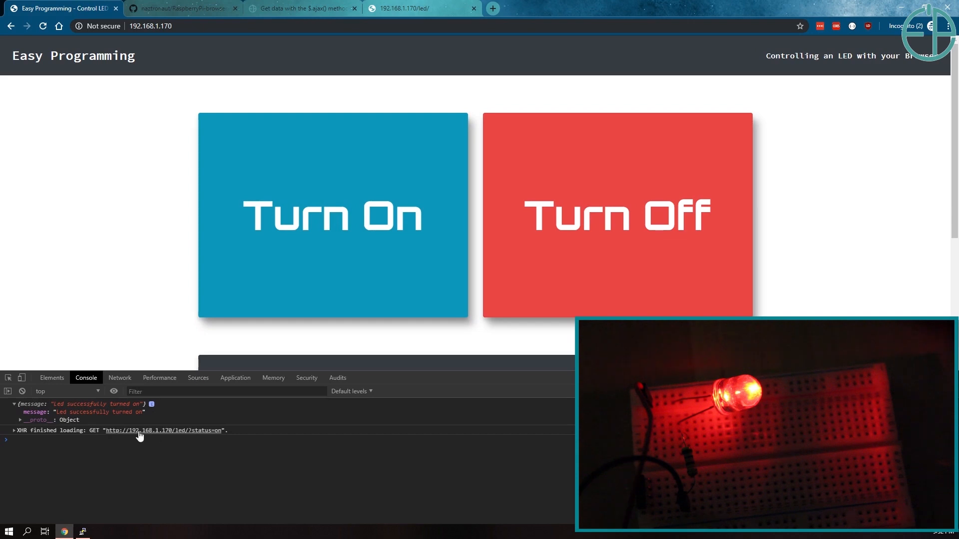
{"action": "mouse_move", "coordinate": [205, 459]}
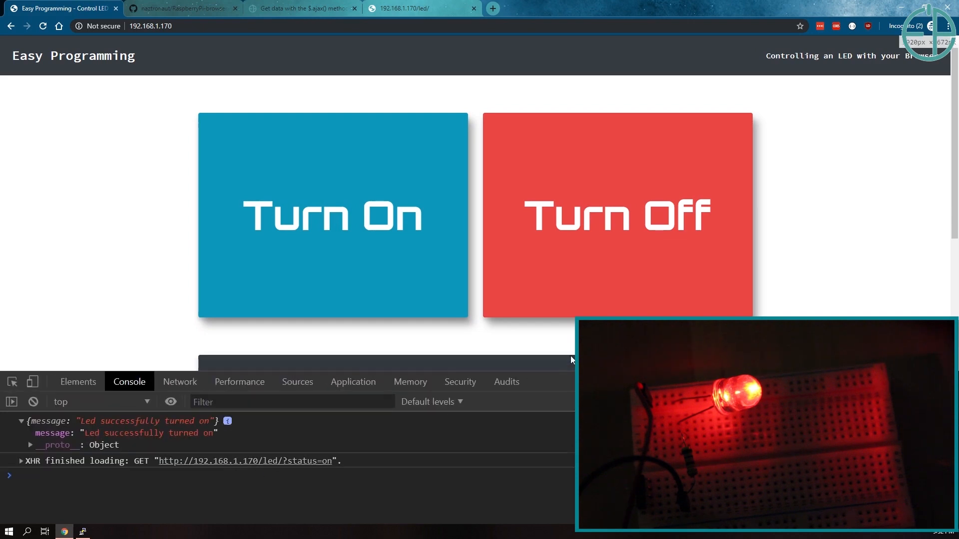
- Switch the LED off and on repeatedly, confirming each success message in the console
{"action": "left_click", "coordinate": [616, 216]}
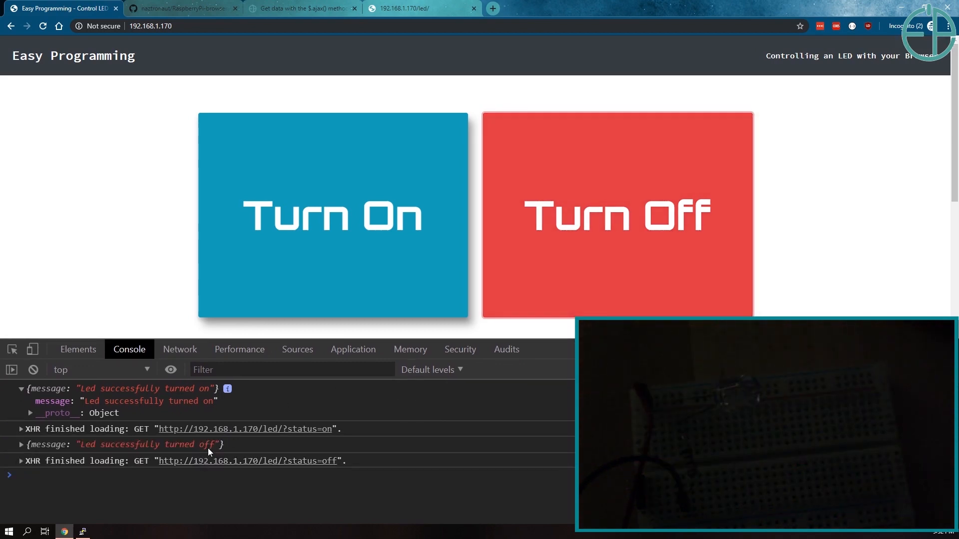
{"action": "left_click", "coordinate": [332, 215]}
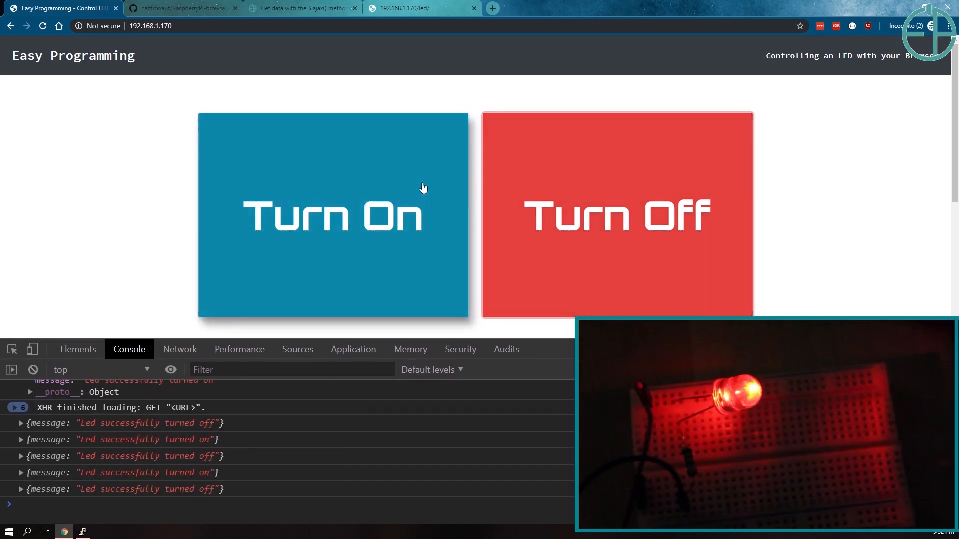
{"action": "left_click", "coordinate": [617, 216]}
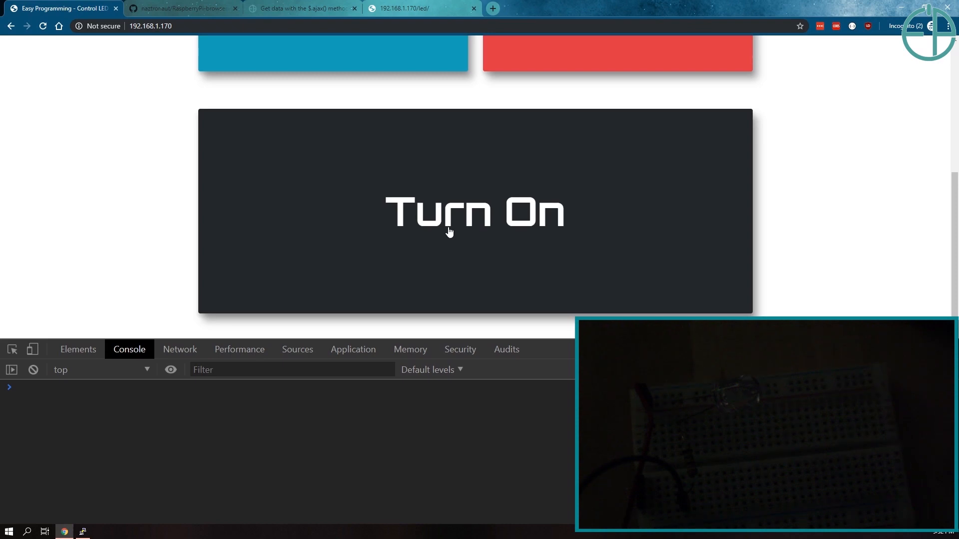
{"action": "mouse_move", "coordinate": [720, 173]}
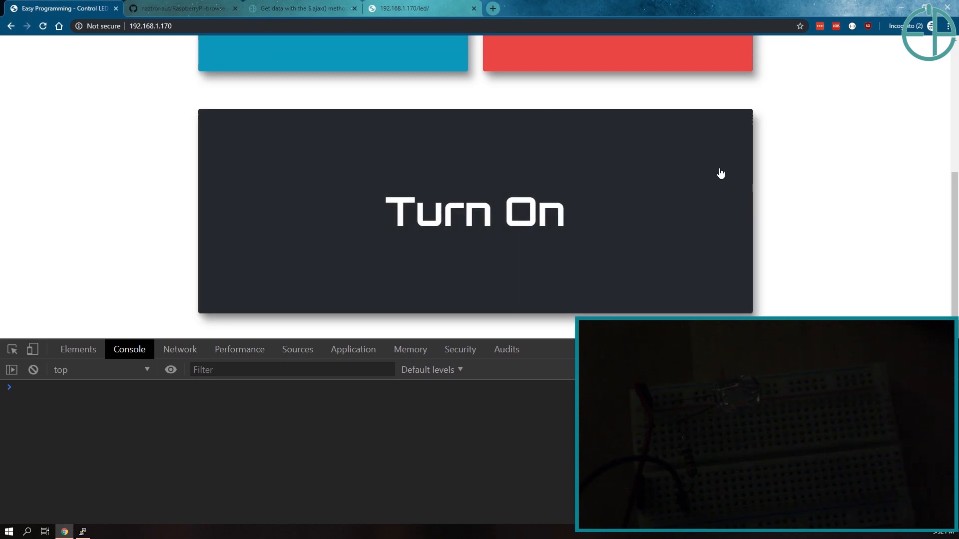
{"action": "mouse_move", "coordinate": [587, 159]}
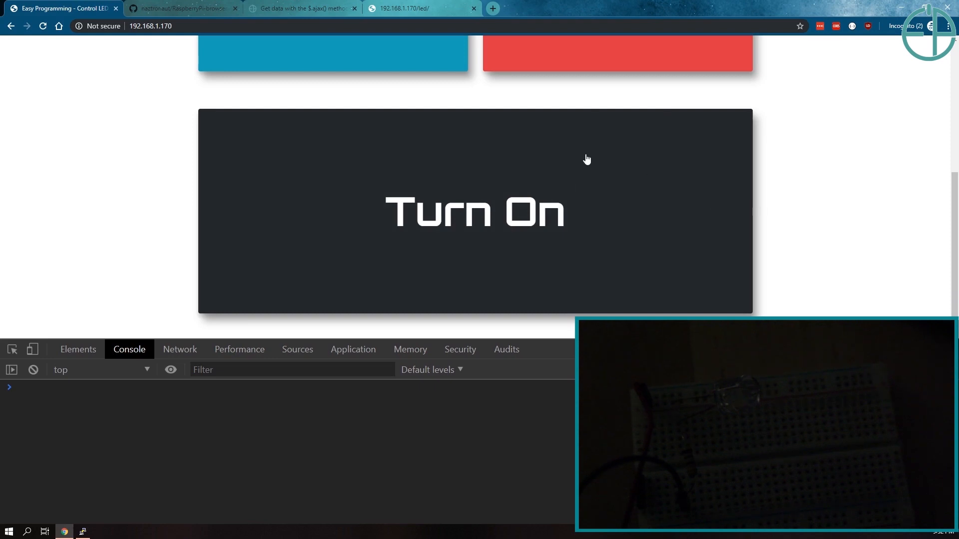
- Switch the LED on and off with the single toggle button, then reload the page
{"action": "left_click", "coordinate": [476, 212]}
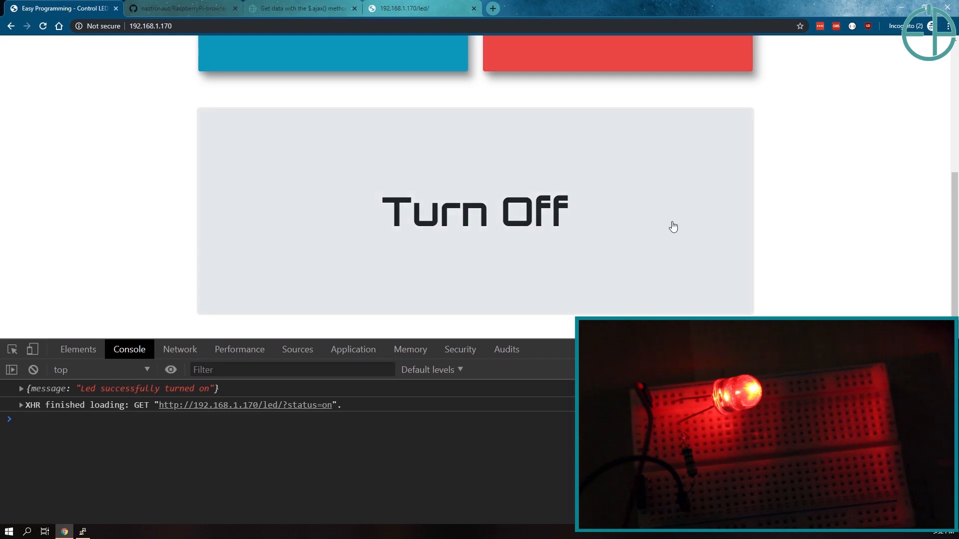
{"action": "left_click", "coordinate": [475, 212]}
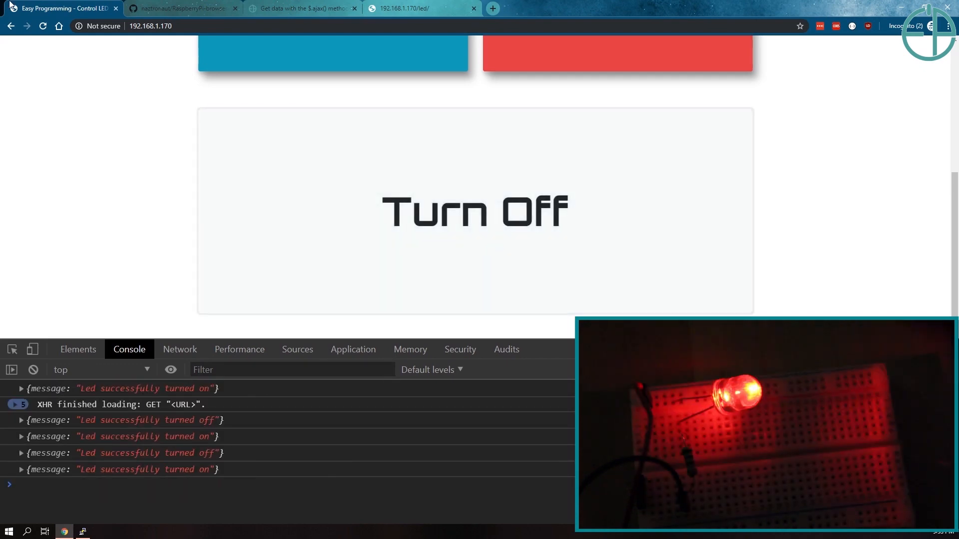
{"action": "left_click", "coordinate": [475, 211]}
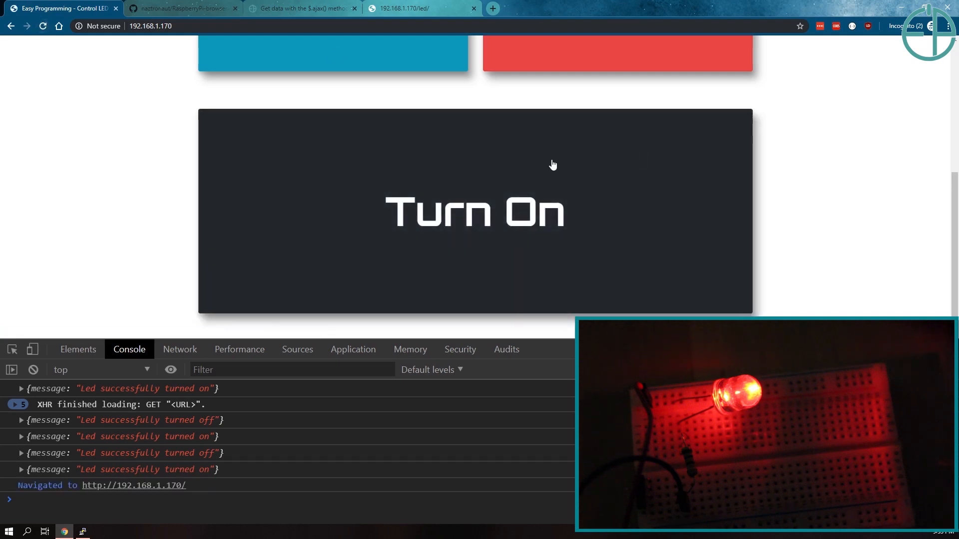
- After the reload, toggle the LED on then off and show the network request log
{"action": "left_click", "coordinate": [475, 211]}
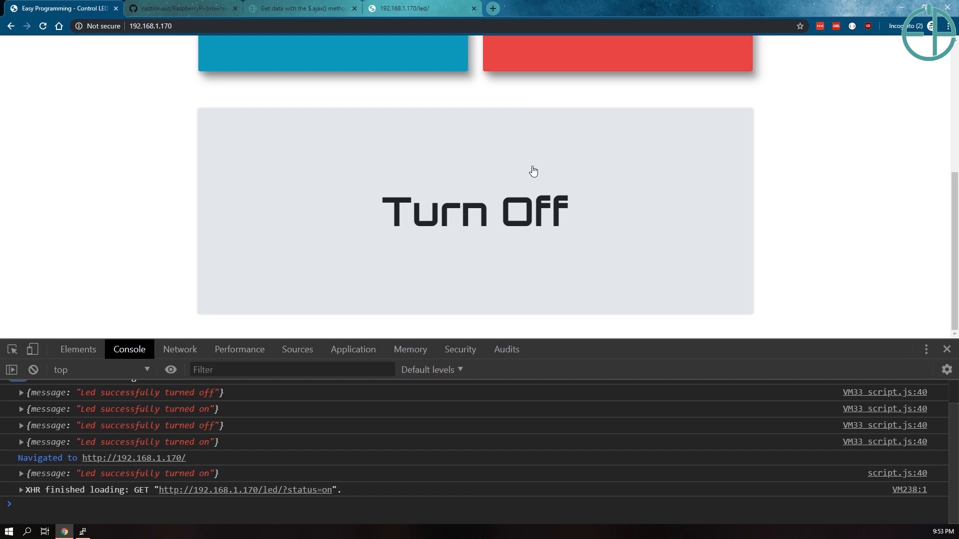
{"action": "left_click", "coordinate": [476, 211]}
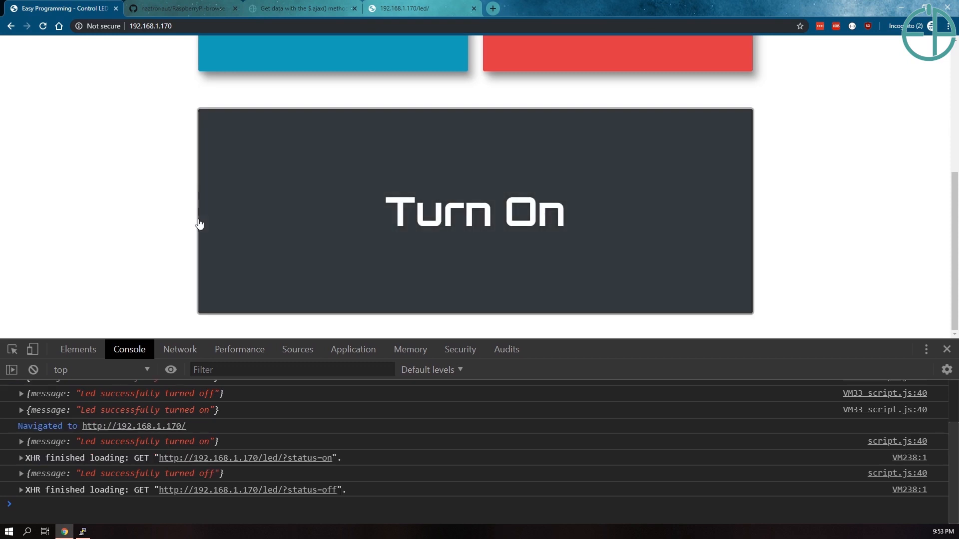
{"action": "left_click", "coordinate": [180, 349]}
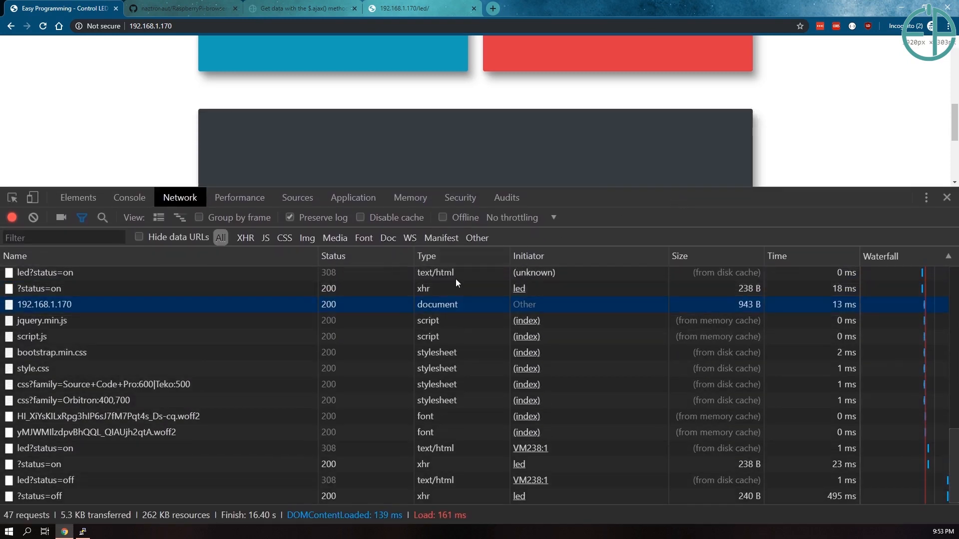
- Filter the network log to the XHR status=on/off requests, then hide the developer tools
{"action": "left_click", "coordinate": [245, 238]}
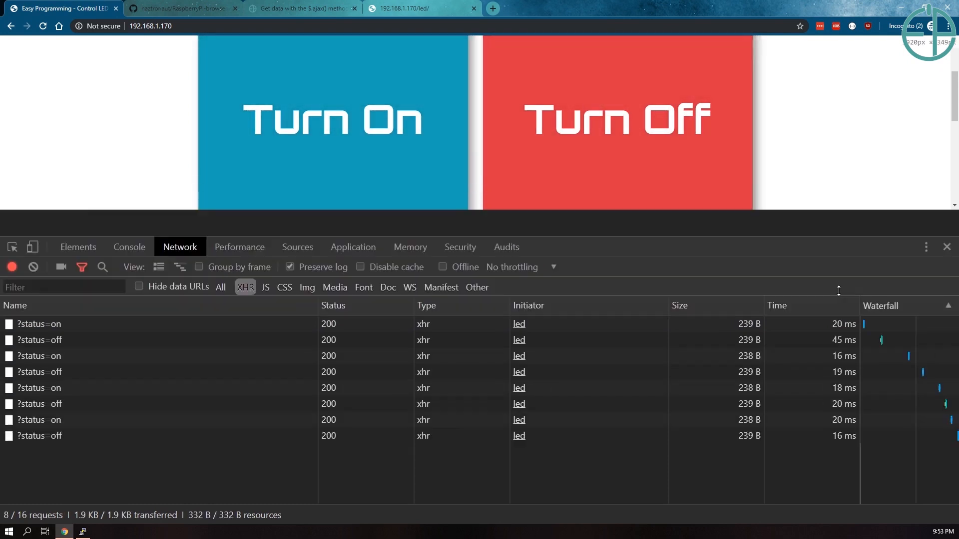
{"action": "left_click", "coordinate": [946, 247]}
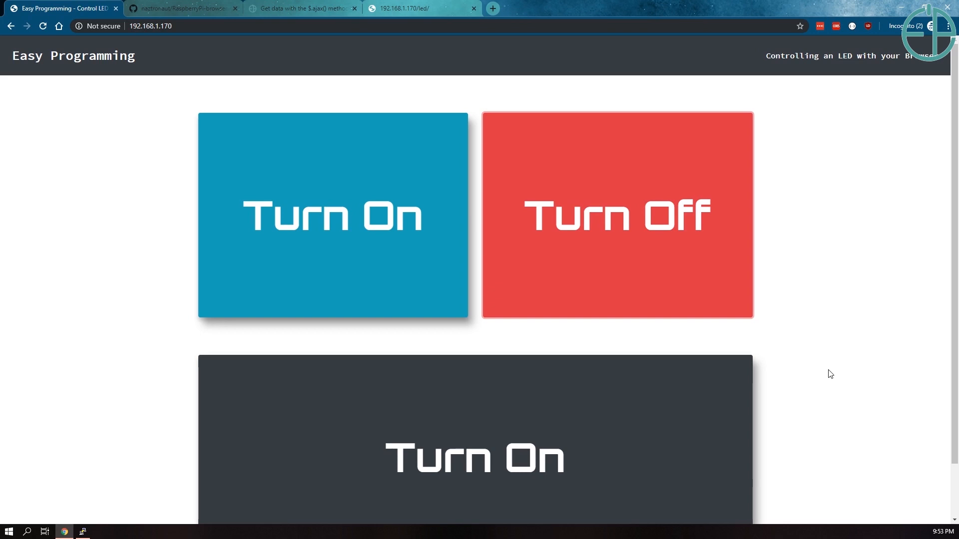
{"action": "mouse_move", "coordinate": [437, 248]}
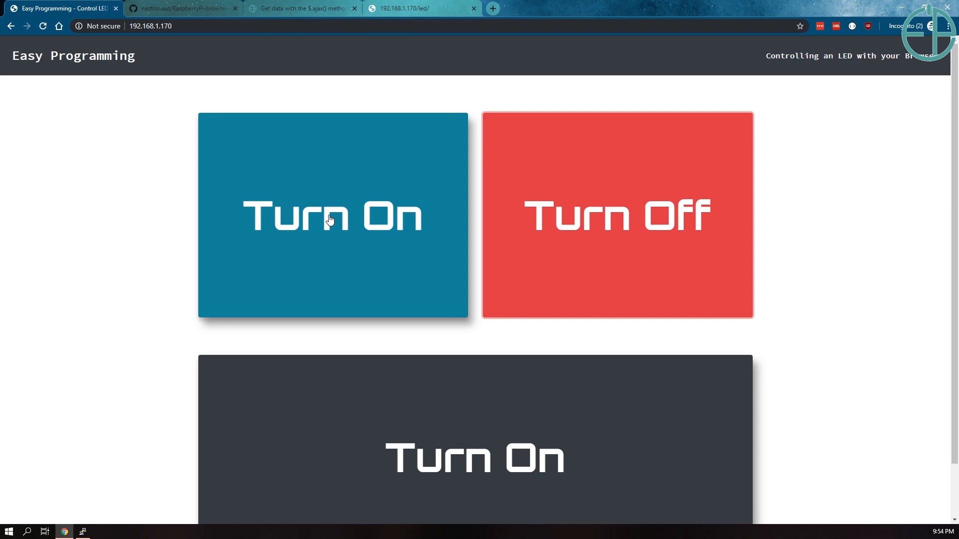
{"action": "mouse_move", "coordinate": [249, 251]}
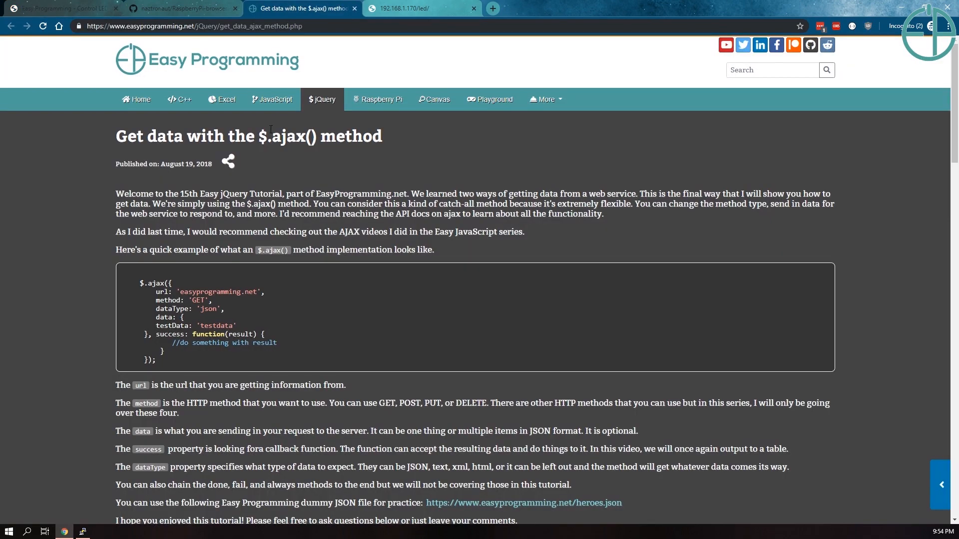
- Visit the Easy Programming home page, then return to the LED control page tab
{"action": "left_click", "coordinate": [136, 98]}
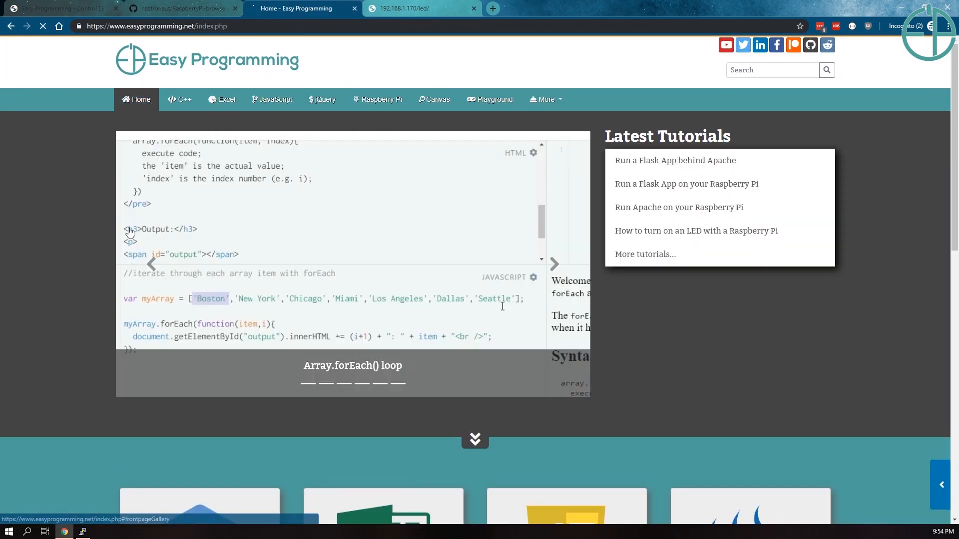
{"action": "left_click", "coordinate": [58, 8]}
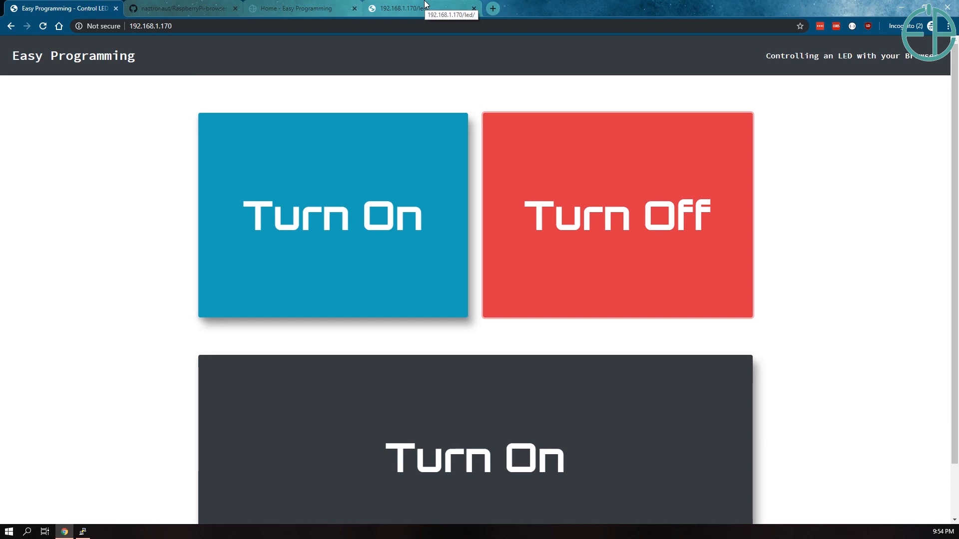